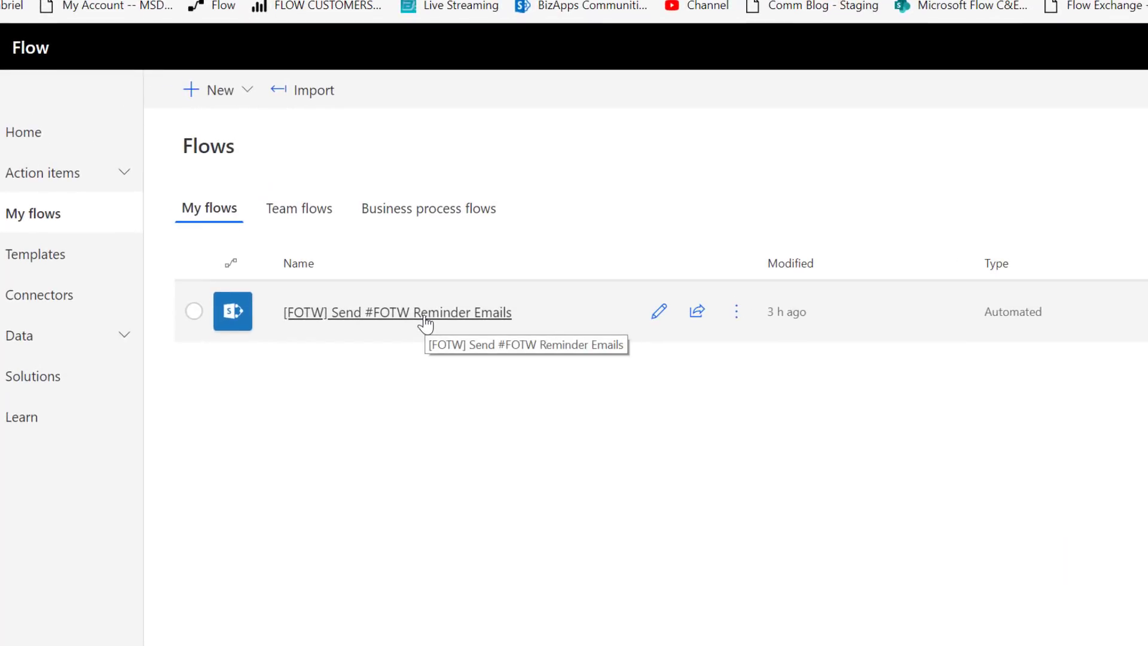
Step: Open the '[FOTW] Send #FOTW Reminder Emails' flow from My flows
click(194, 311)
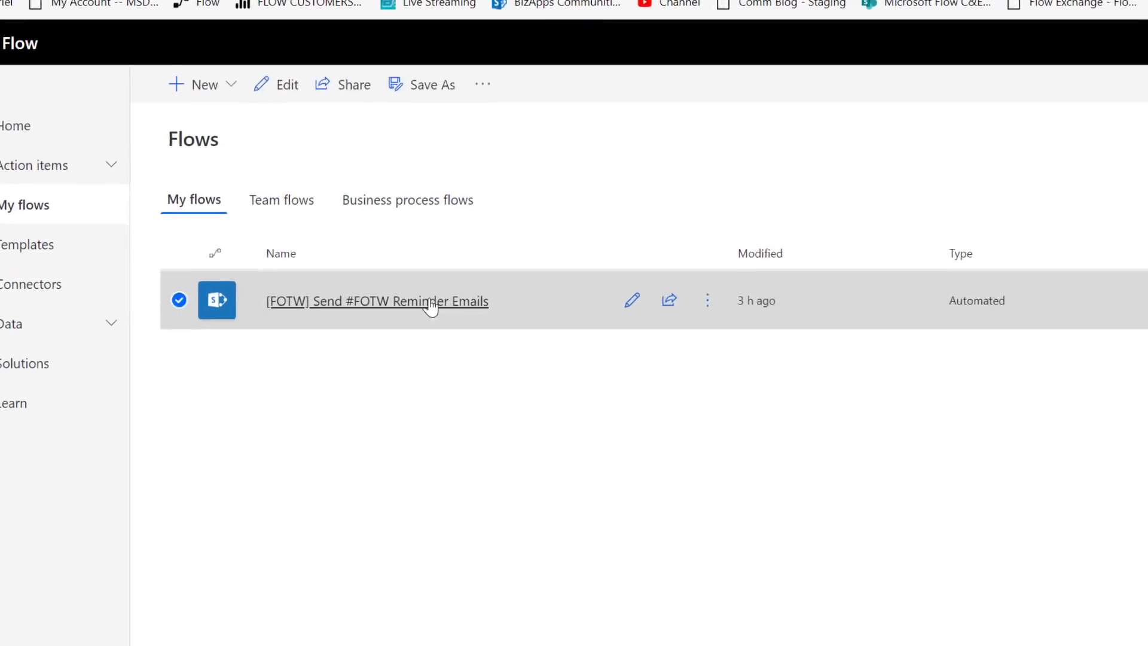
click(377, 300)
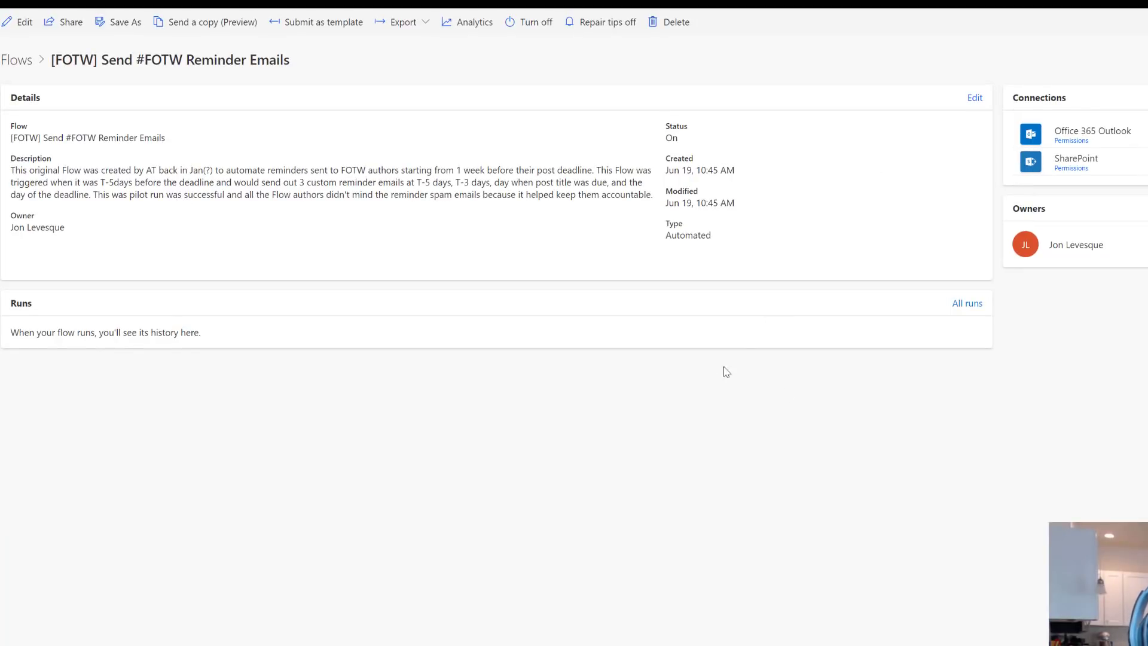
mouse_move(263, 431)
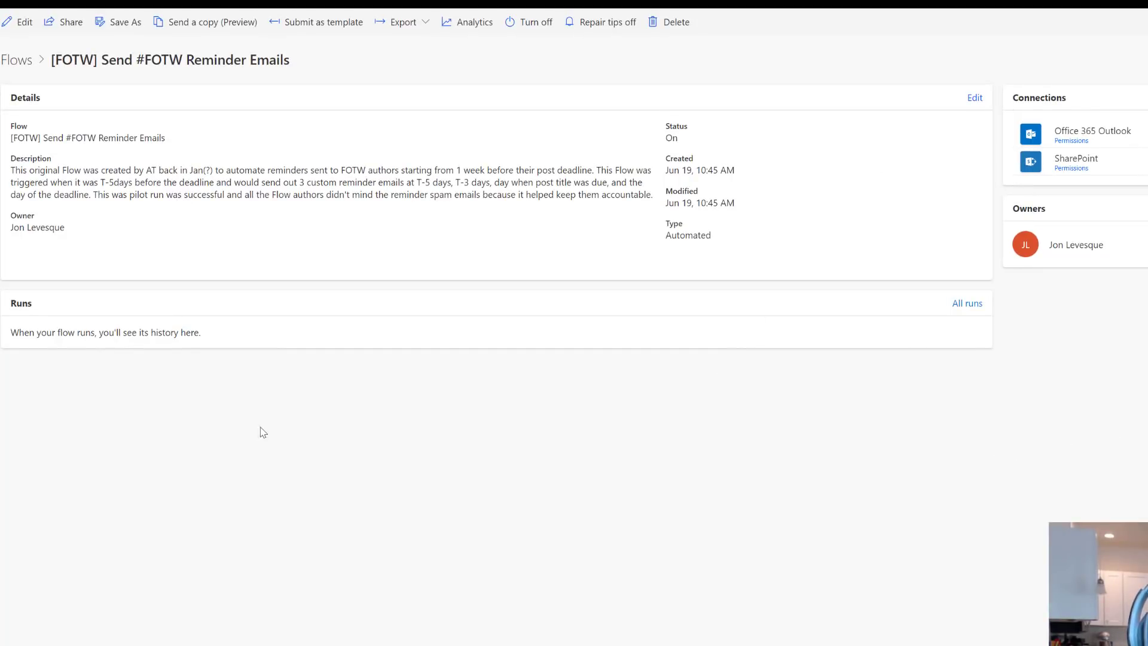
mouse_move(237, 390)
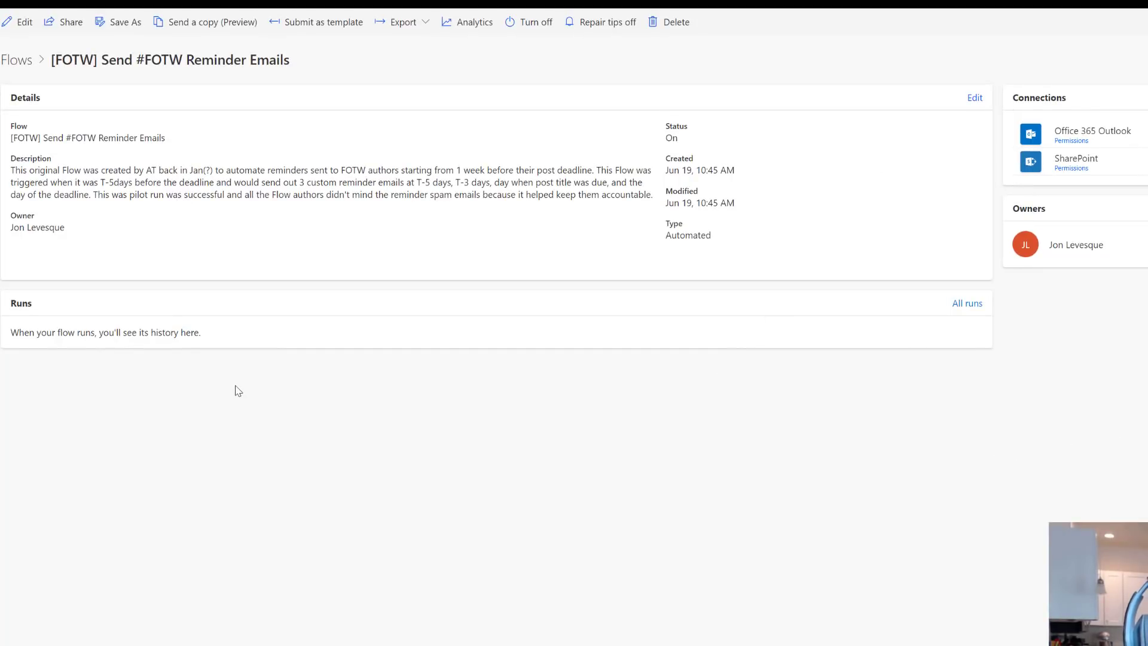
mouse_move(265, 385)
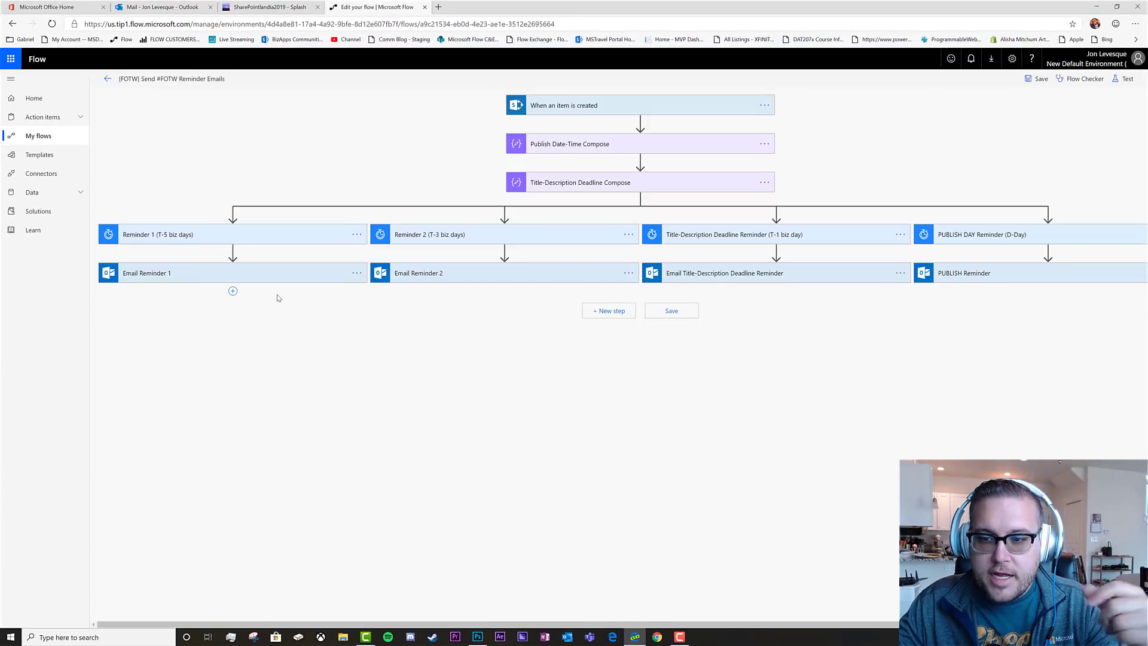
mouse_move(258, 287)
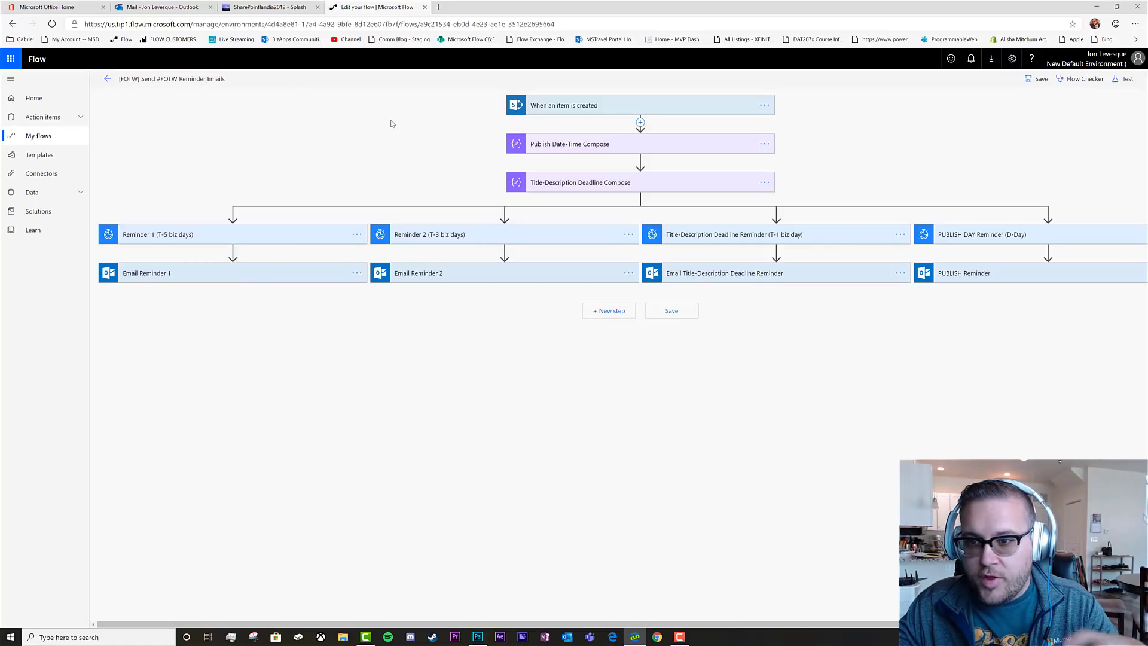
mouse_move(382, 140)
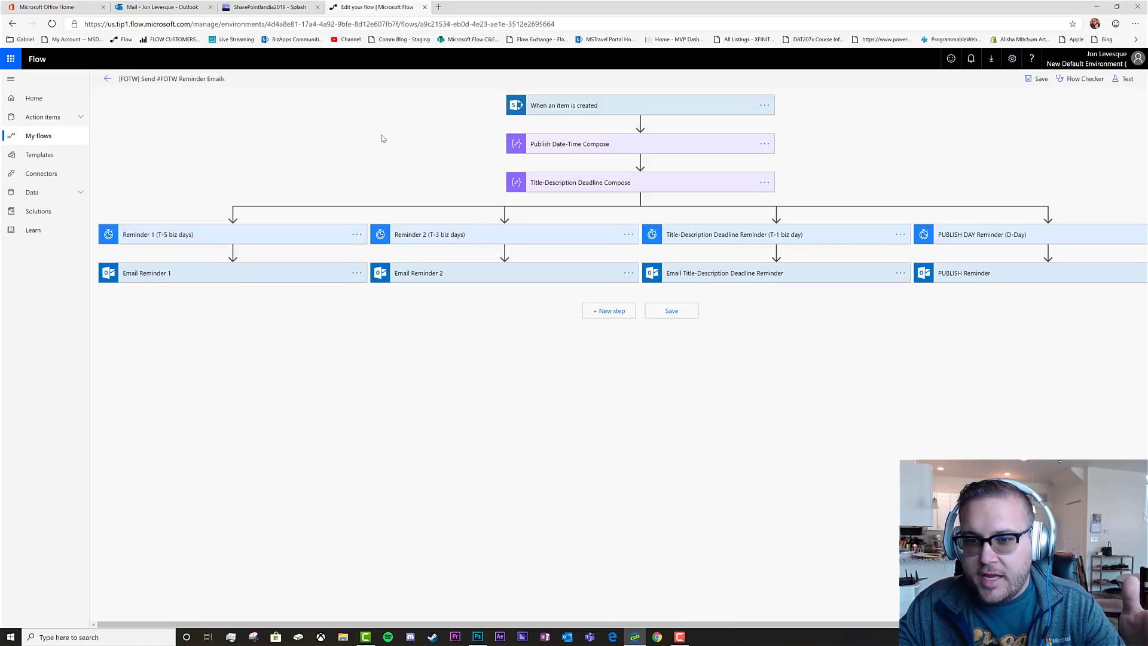
mouse_move(353, 189)
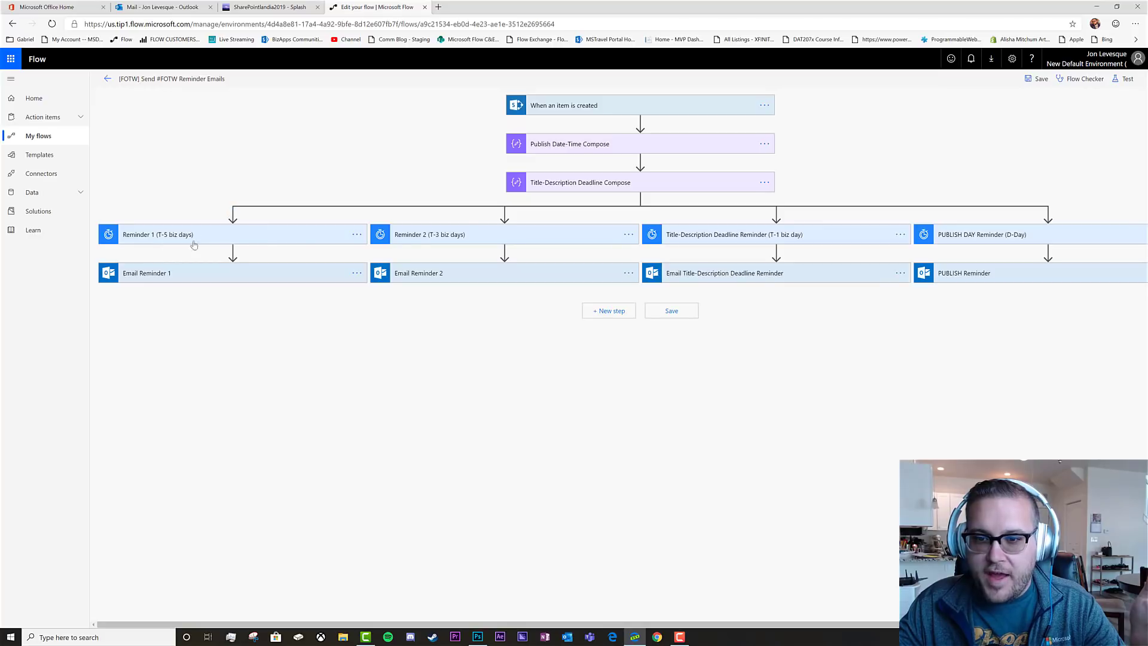
mouse_move(1004, 239)
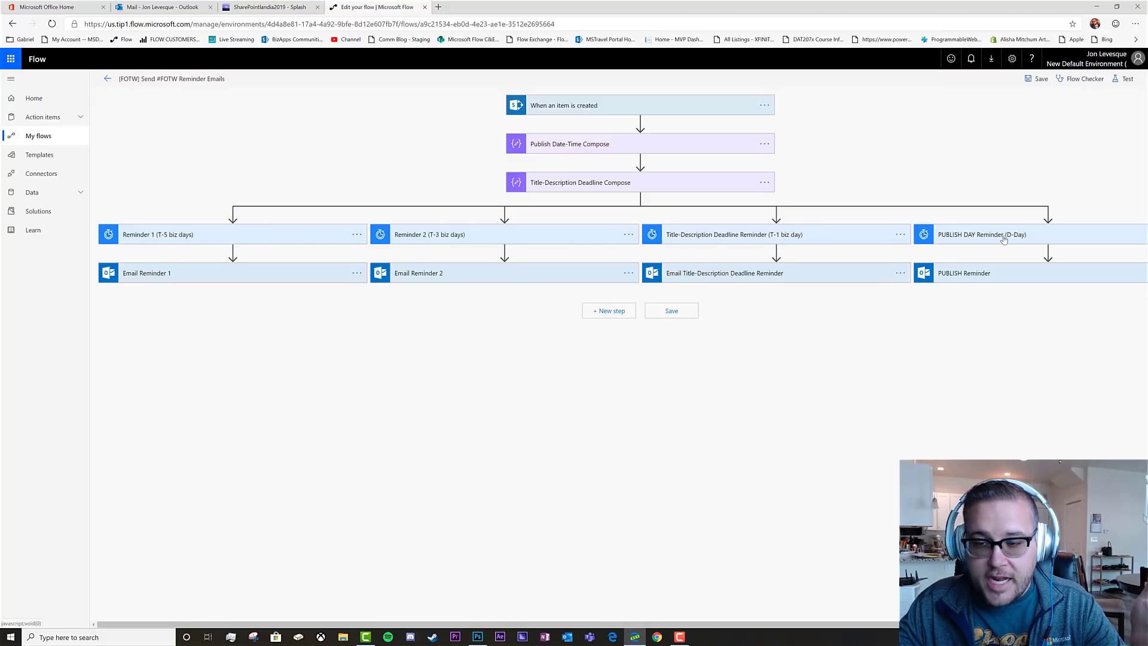
mouse_move(521, 228)
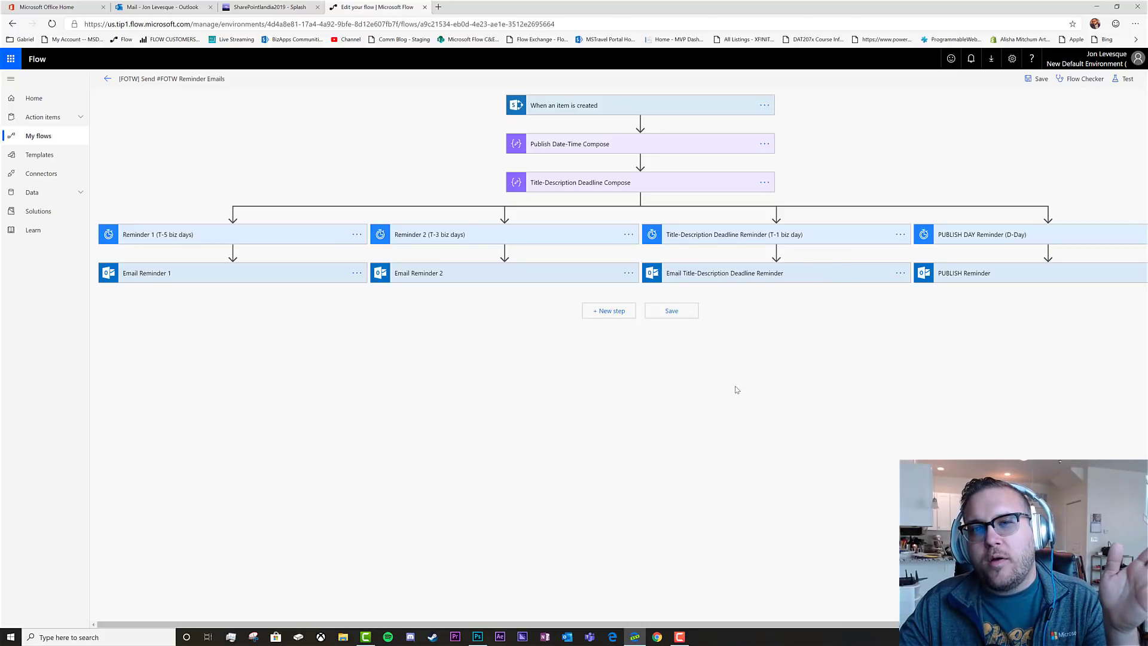
mouse_move(739, 388)
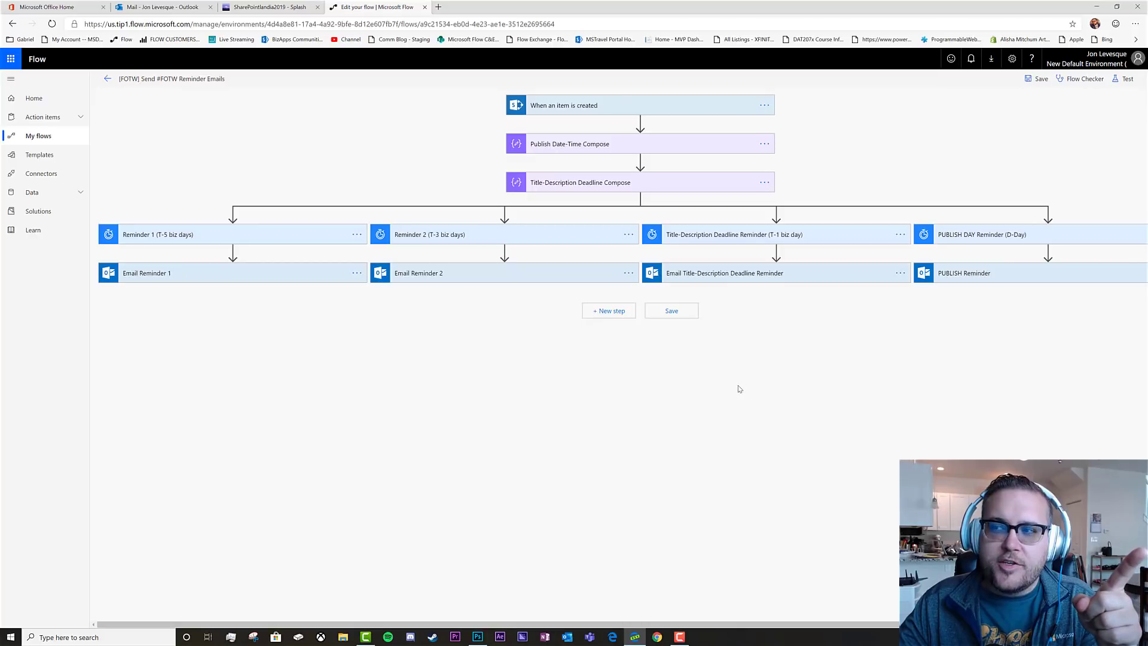
mouse_move(733, 389)
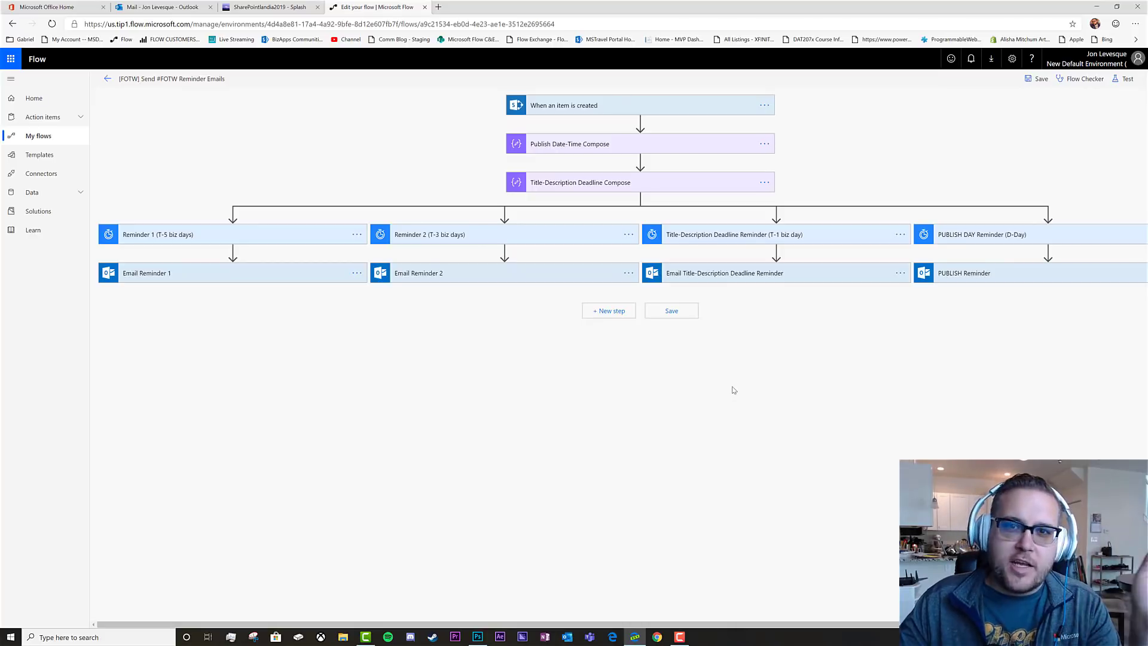
mouse_move(738, 385)
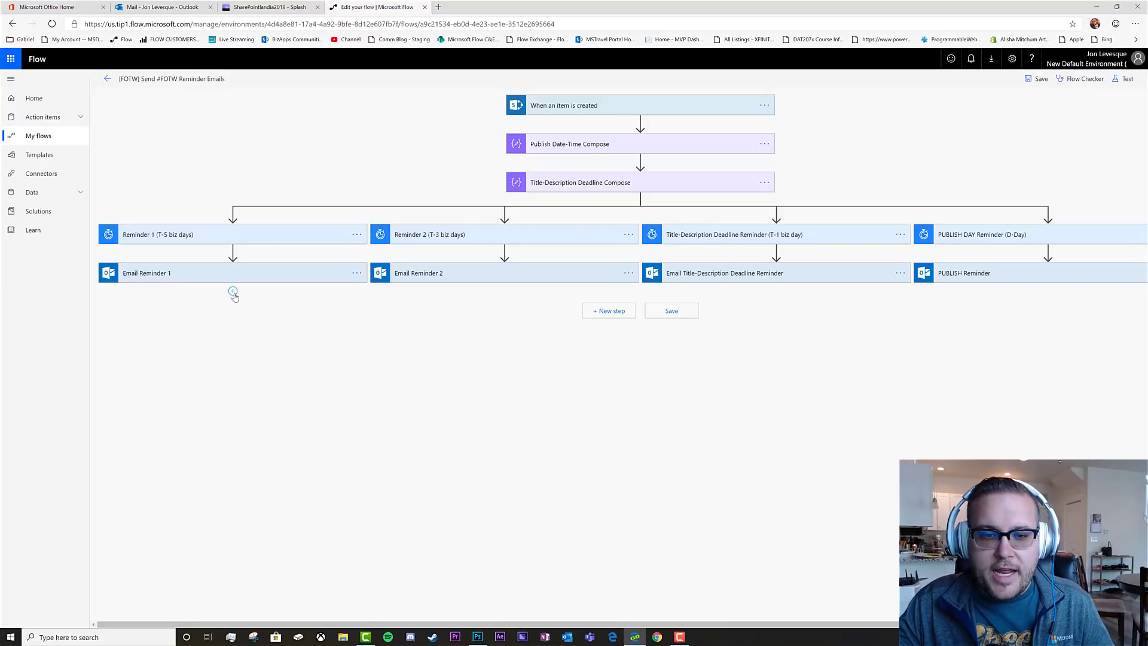
Step: Add a Notifications 'Send me a mobile notification' action beneath Email Reminder 1
click(233, 293)
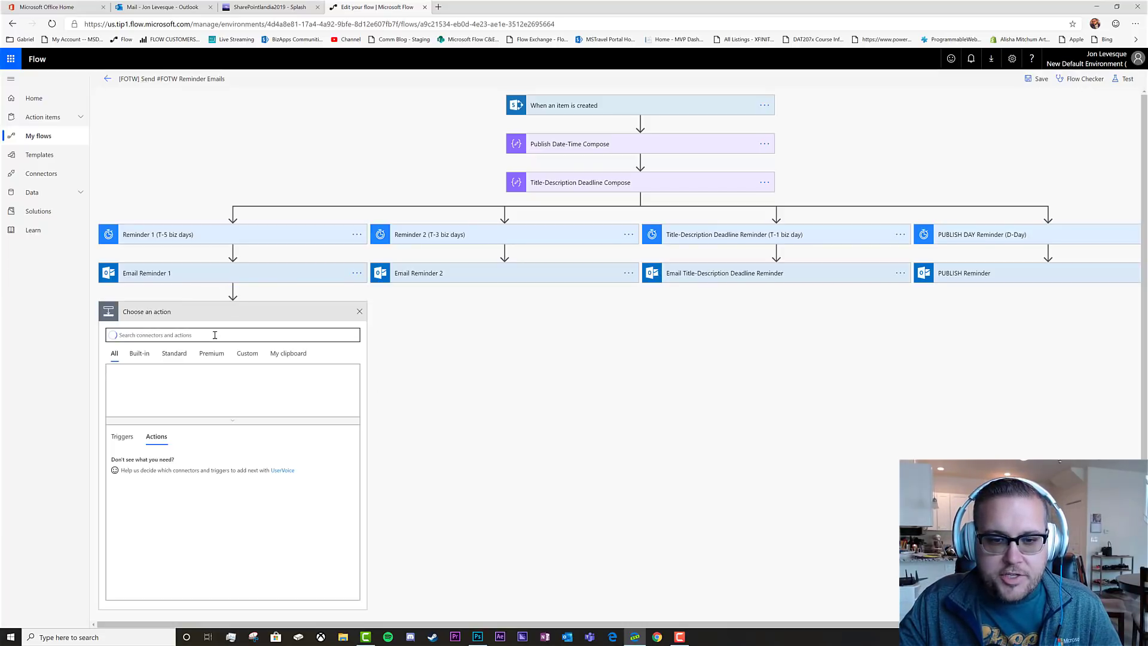
text(n)
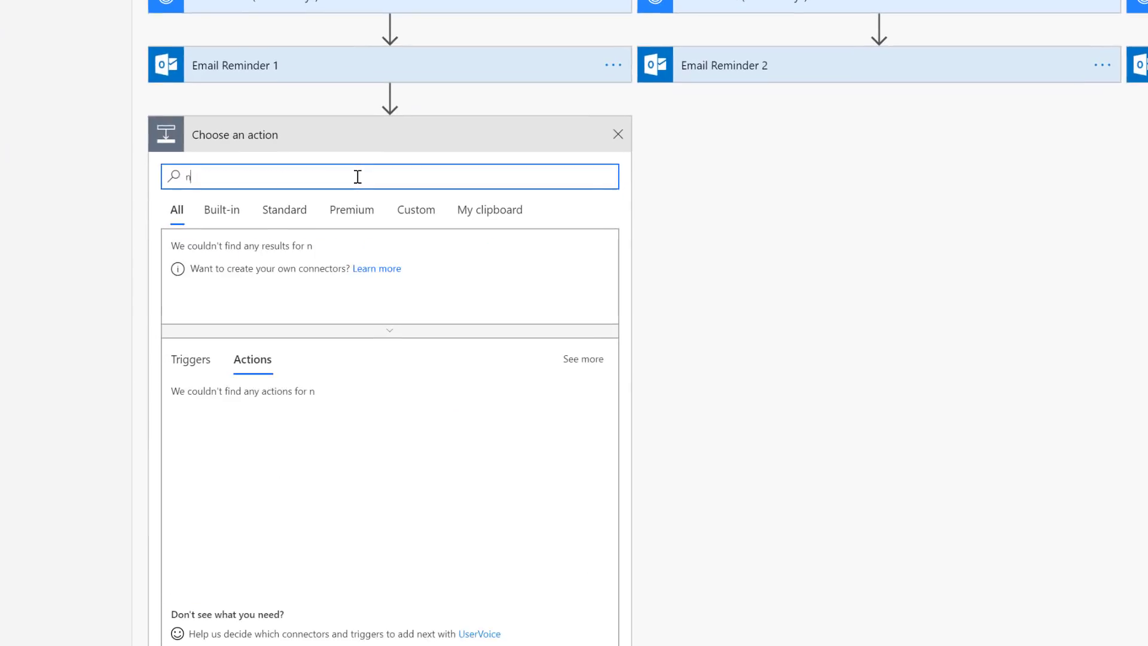
text(otification)
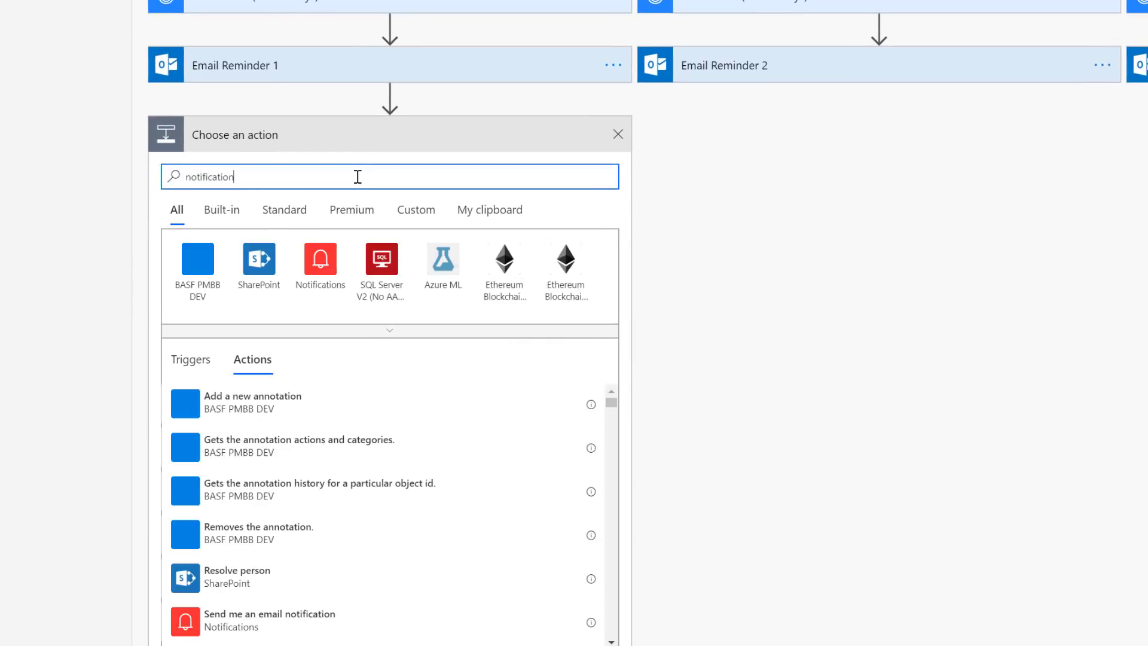
click(319, 261)
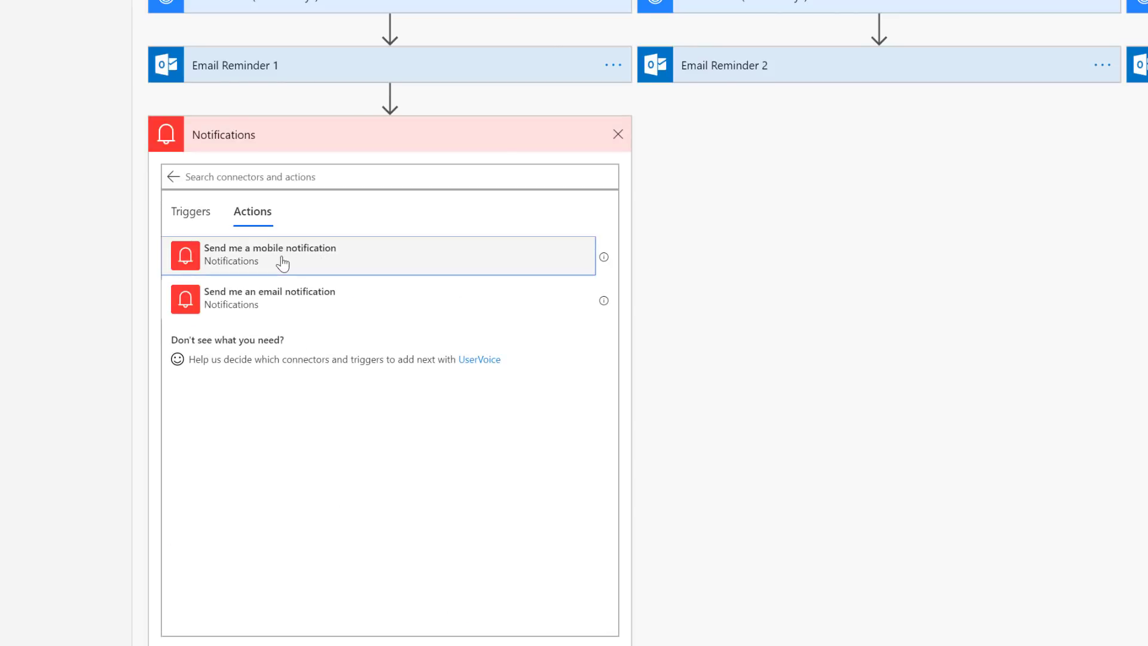
click(293, 255)
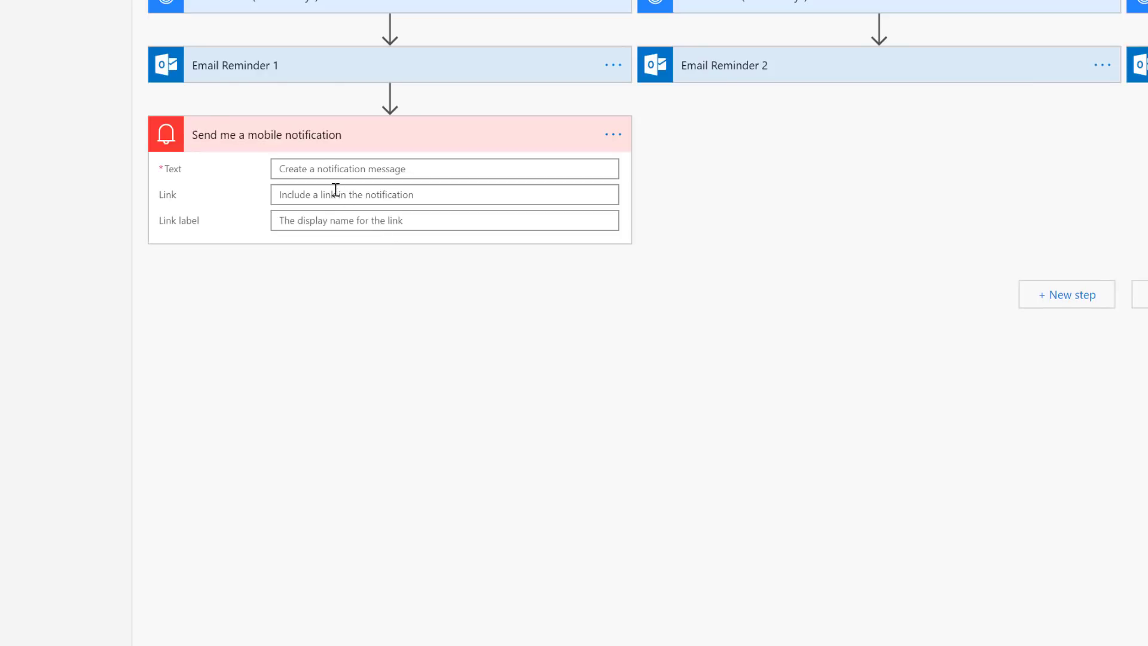
Step: Set the notification text to 'A notification email was sent to' plus dynamic Email
click(439, 169)
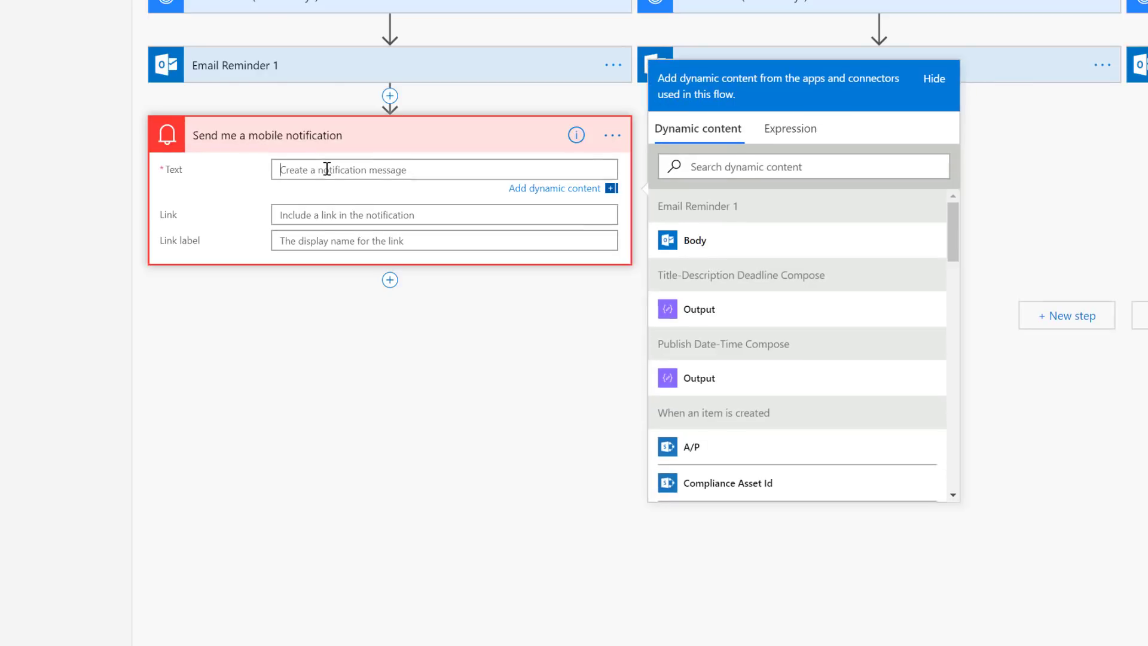
text(A)
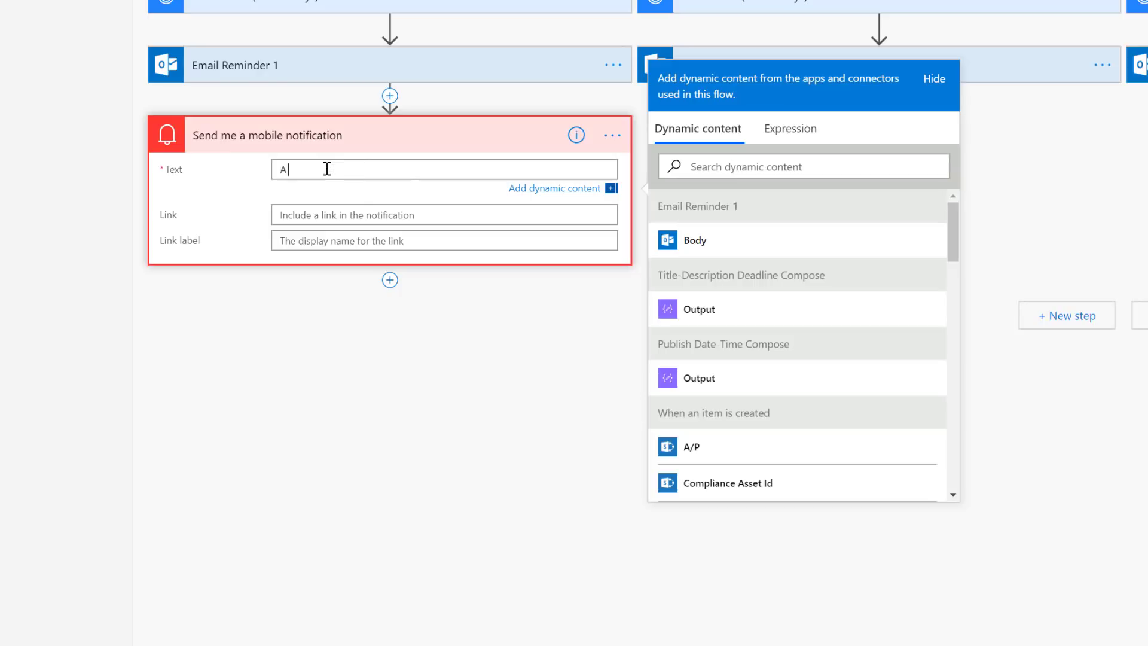
text(notification)
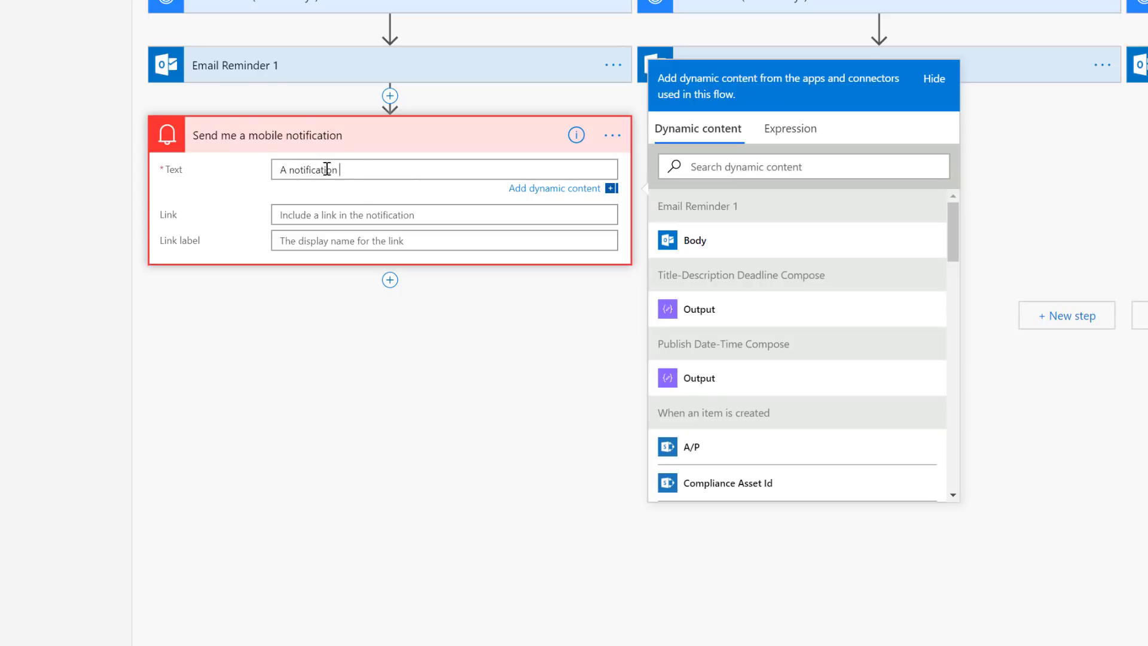
text(email was sent to)
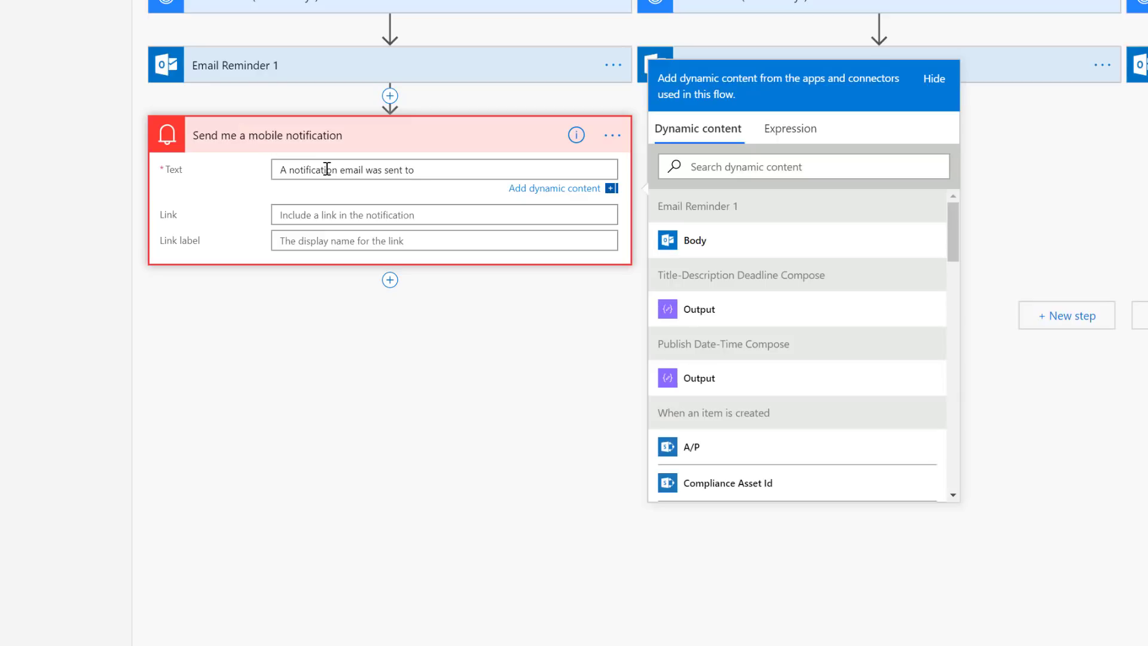
scroll(down, 3)
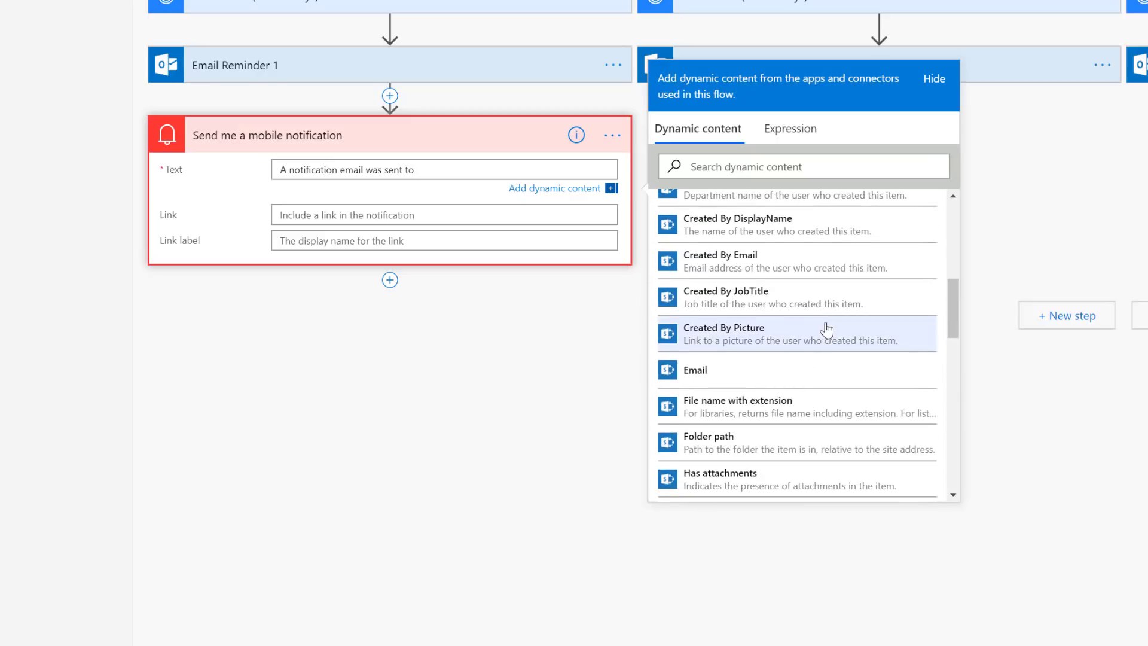
scroll(down, 3)
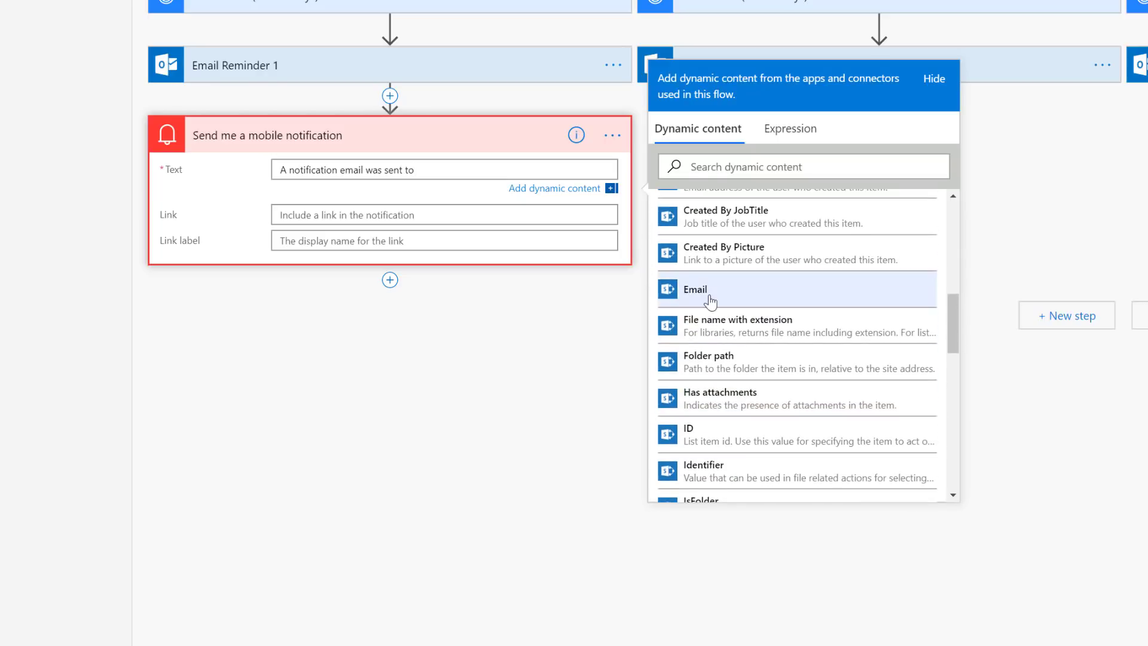
click(694, 289)
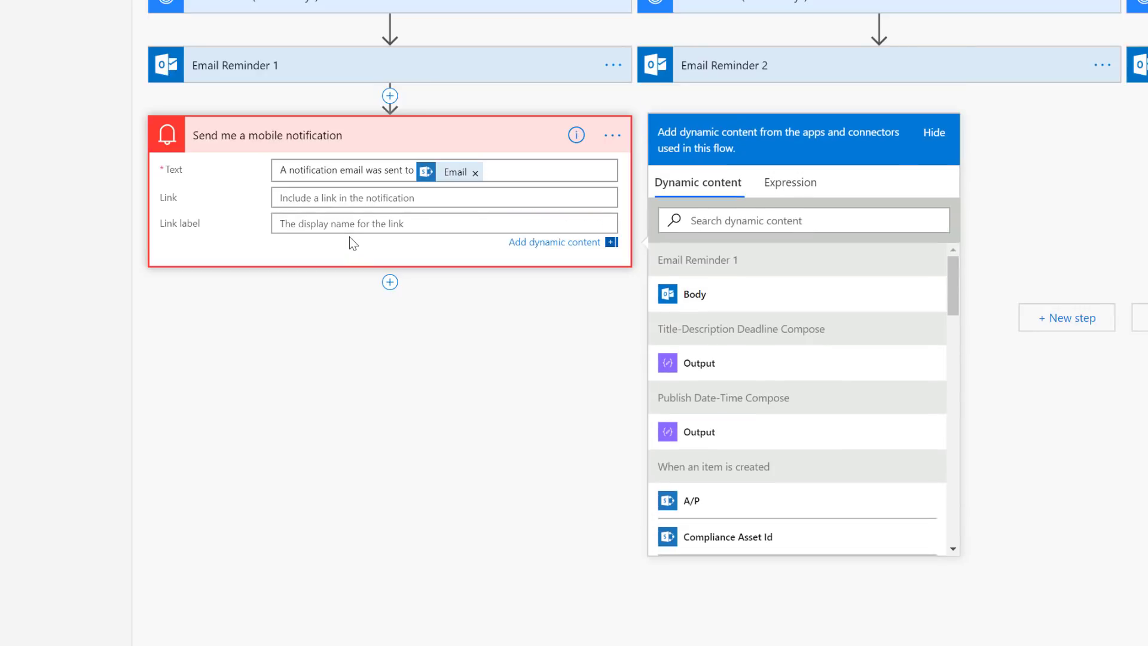
Step: Paste the copied mobile notification beneath the second, third and fourth branches' emails
click(612, 135)
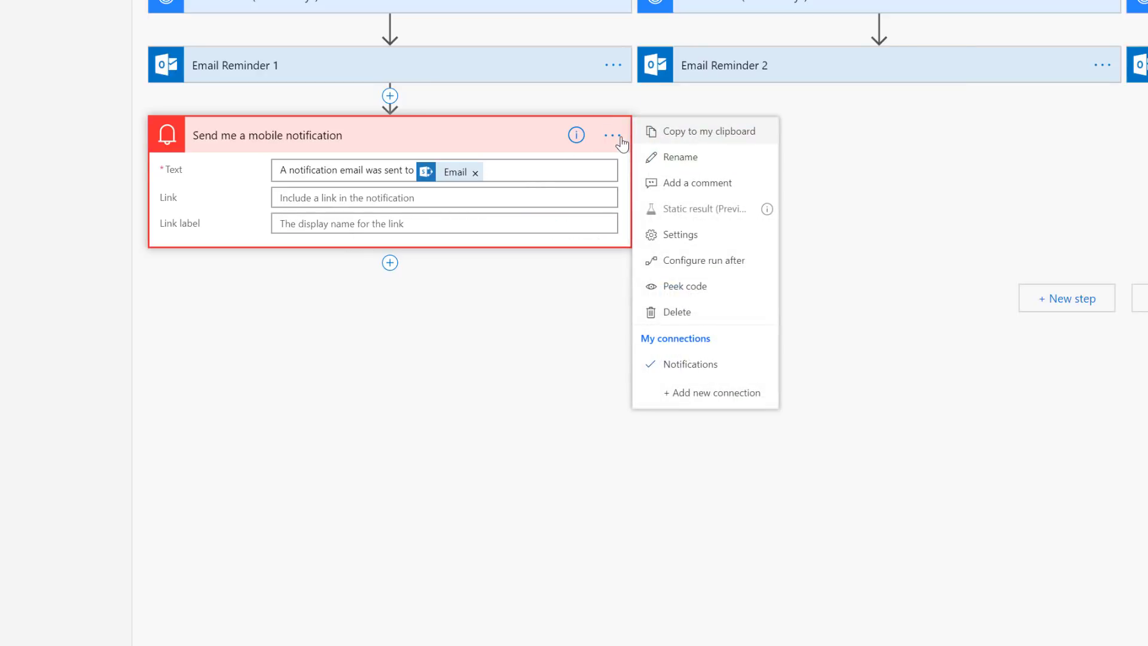
mouse_move(701, 132)
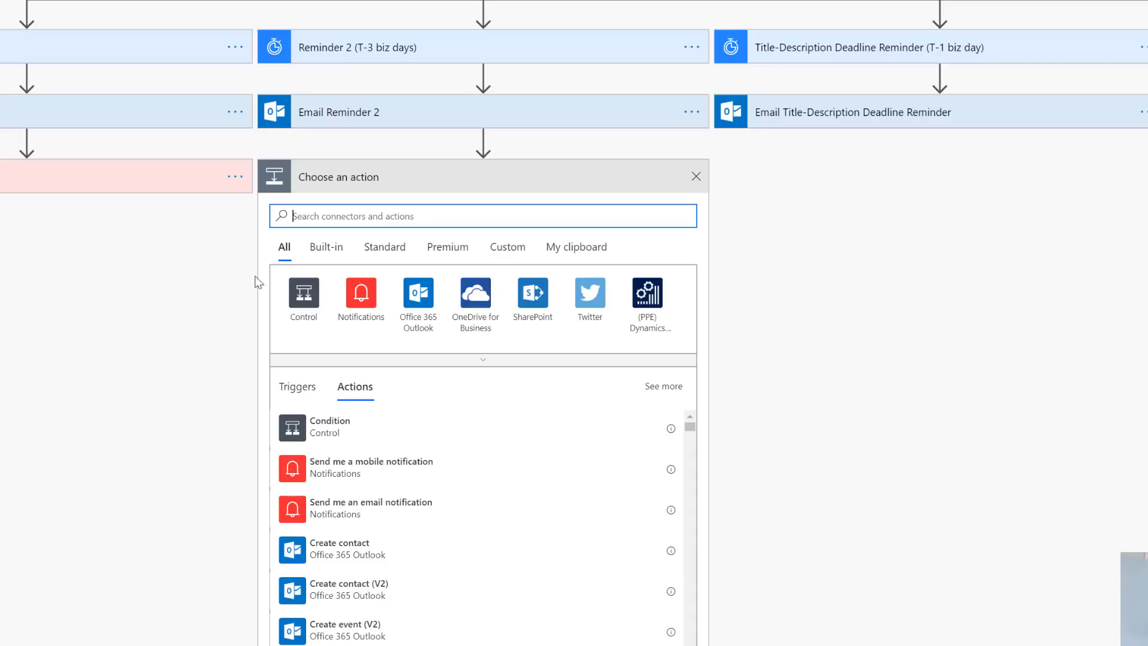
mouse_move(576, 247)
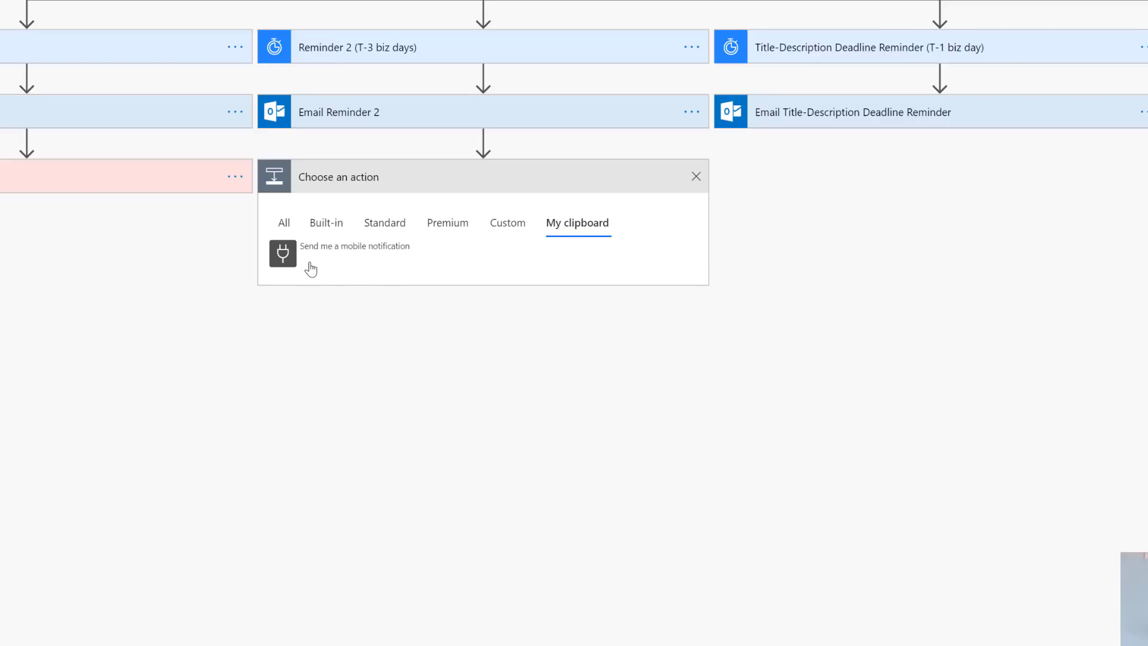
mouse_move(344, 262)
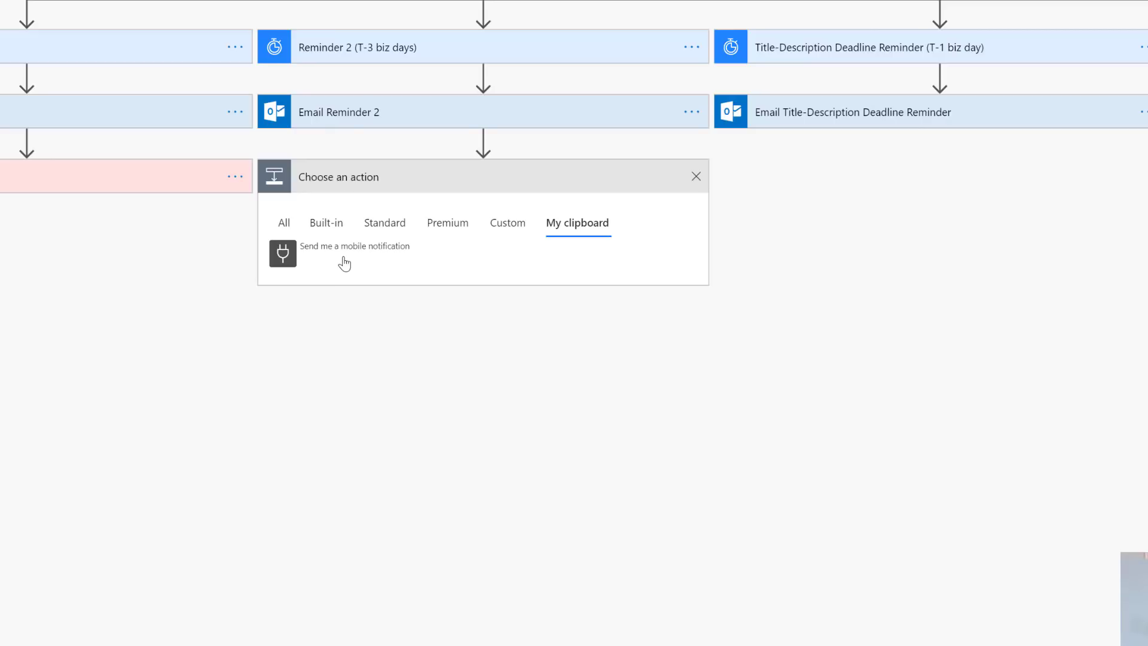
click(353, 245)
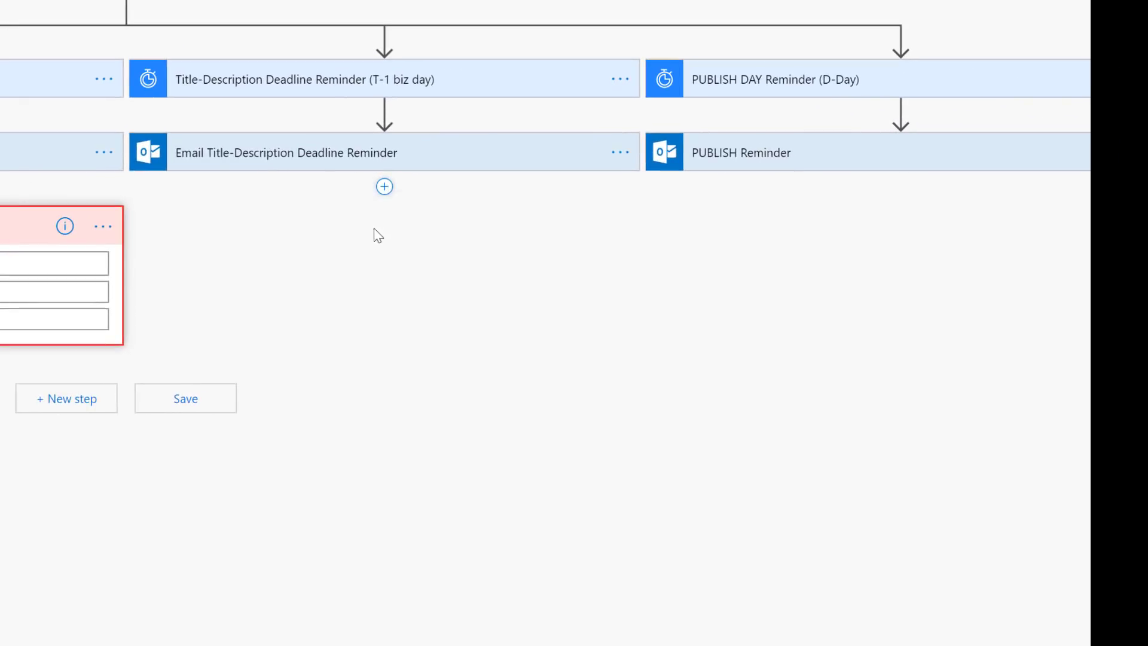
click(382, 186)
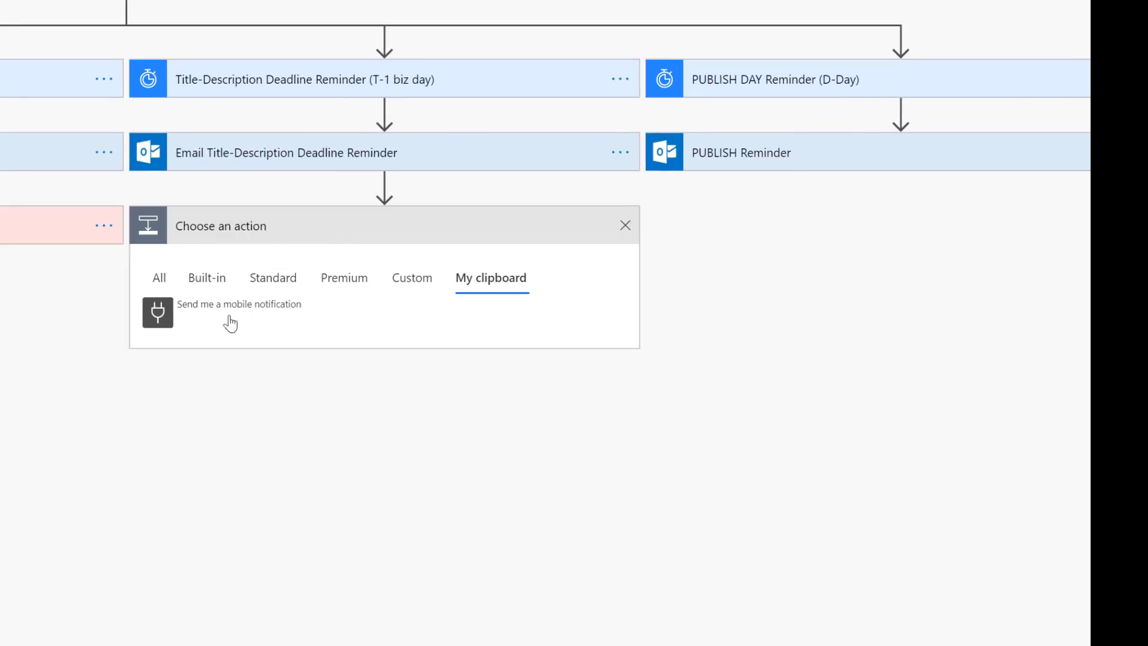
click(238, 304)
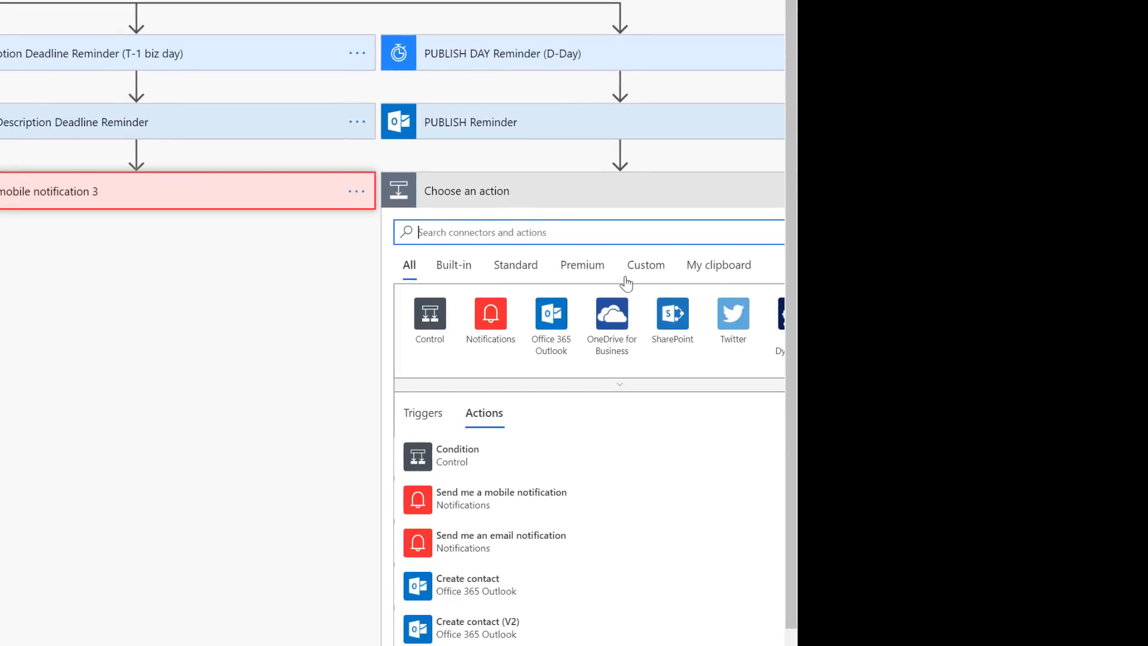
click(501, 498)
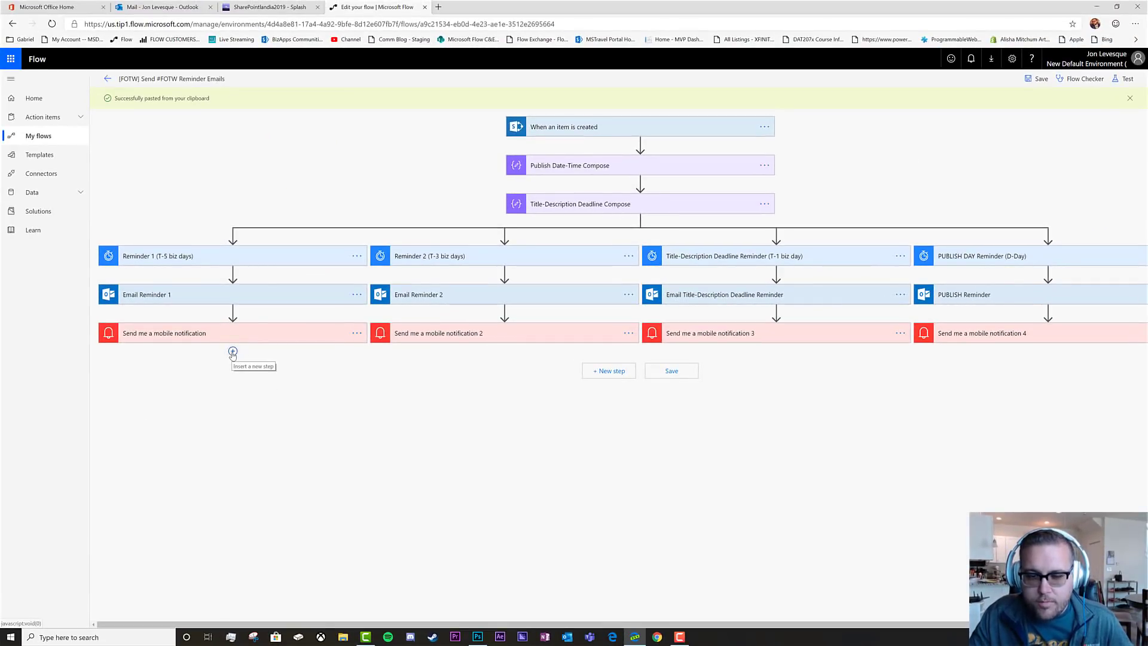
Step: Add a Twitter 'Post a tweet' action after the first branch's notification
click(232, 352)
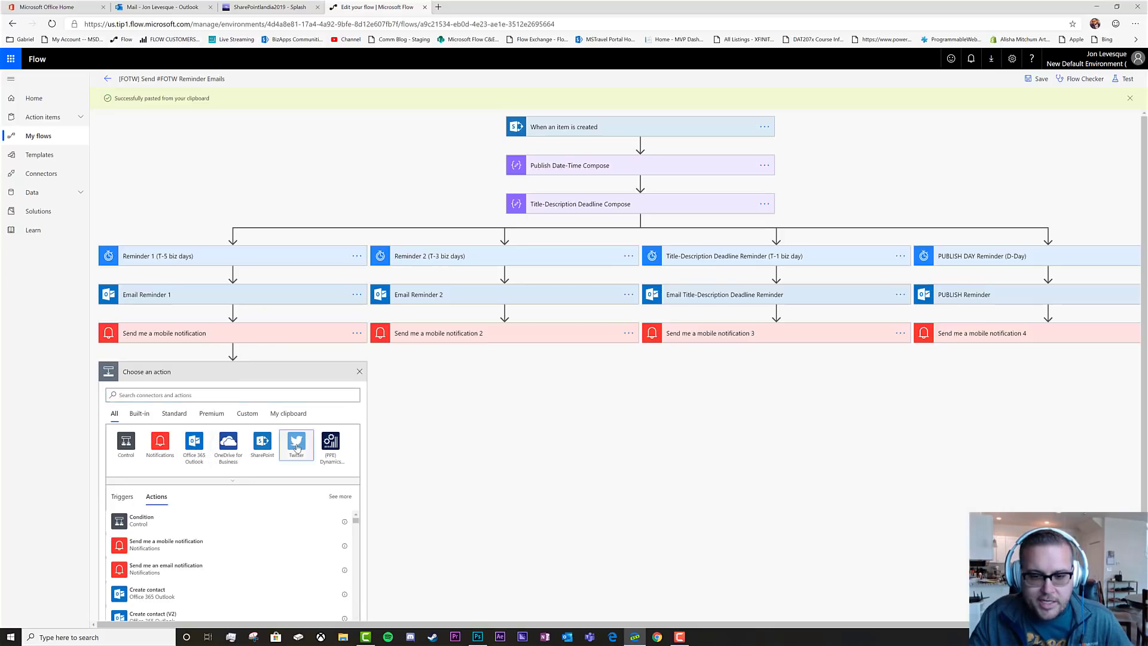
click(296, 444)
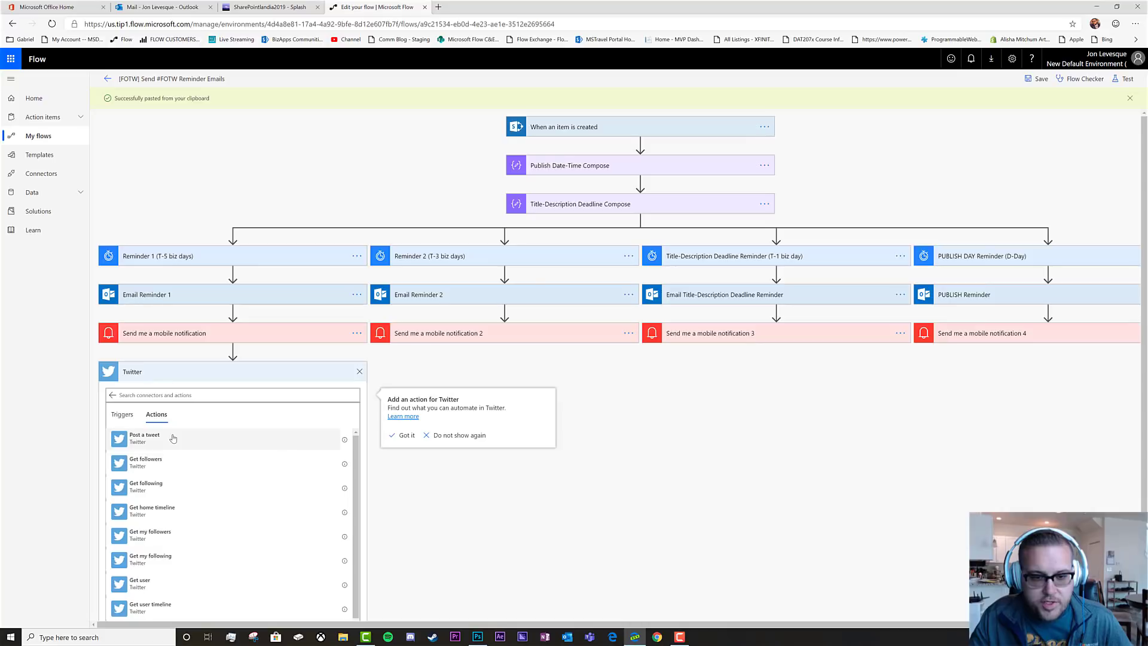
click(144, 437)
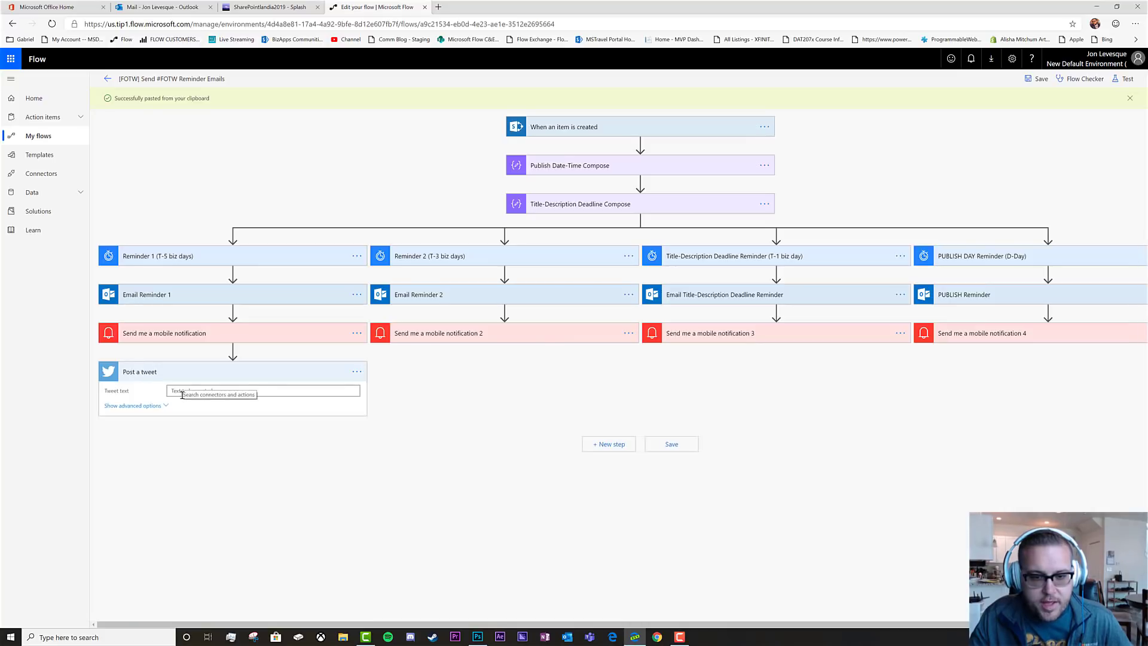
Step: Write the tweet announcing the upcoming Flow of the Week days from now
click(262, 390)
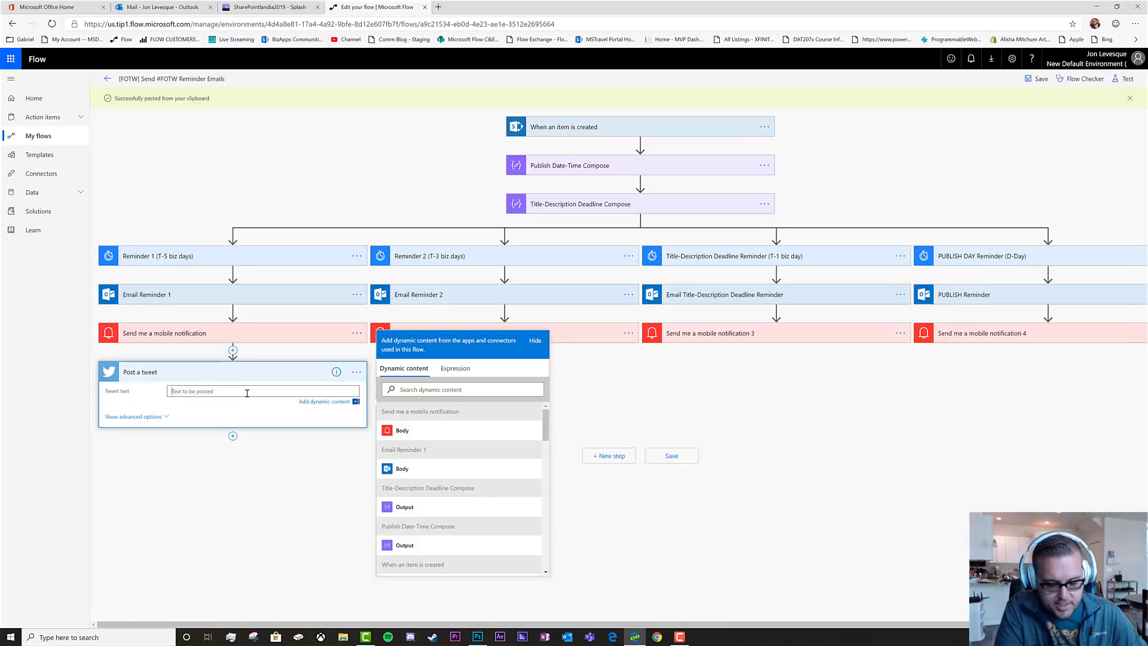
text(Upcoing)
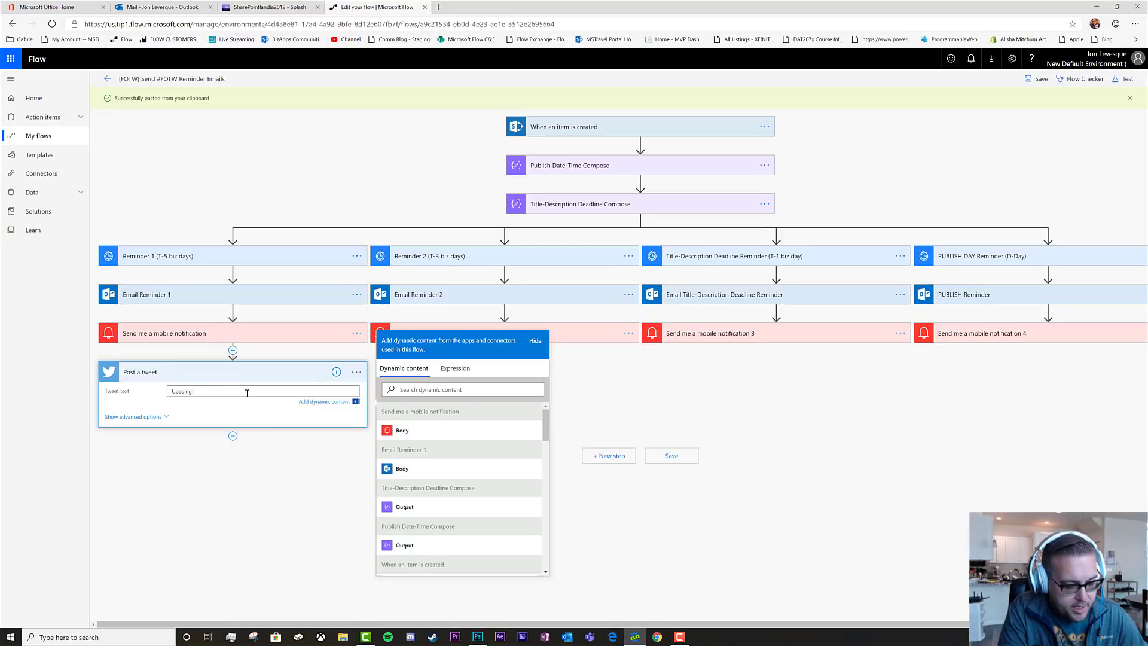
text(Flow of the Week = Look out 5)
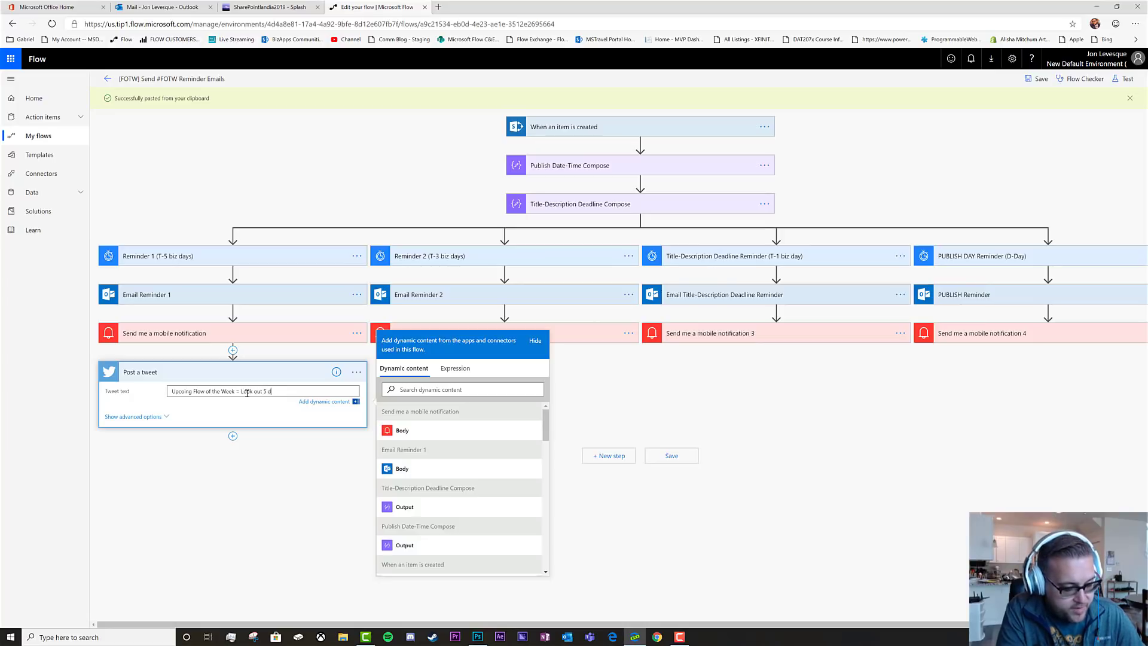
text(days from now at blog.flow)
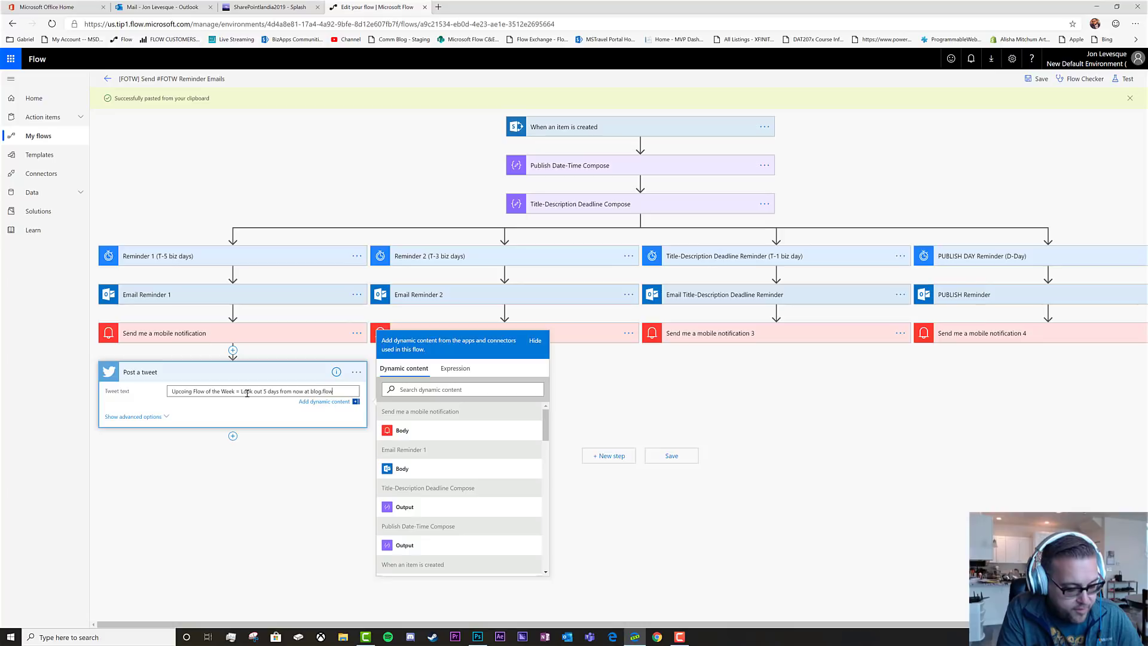
text(mic)
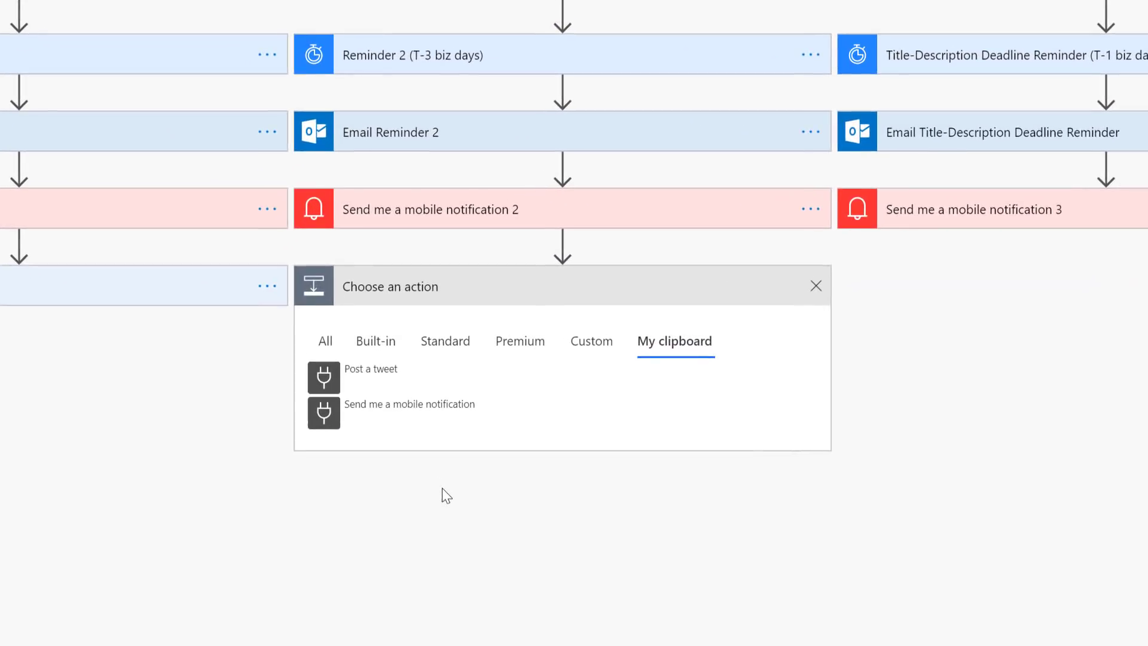
mouse_move(398, 419)
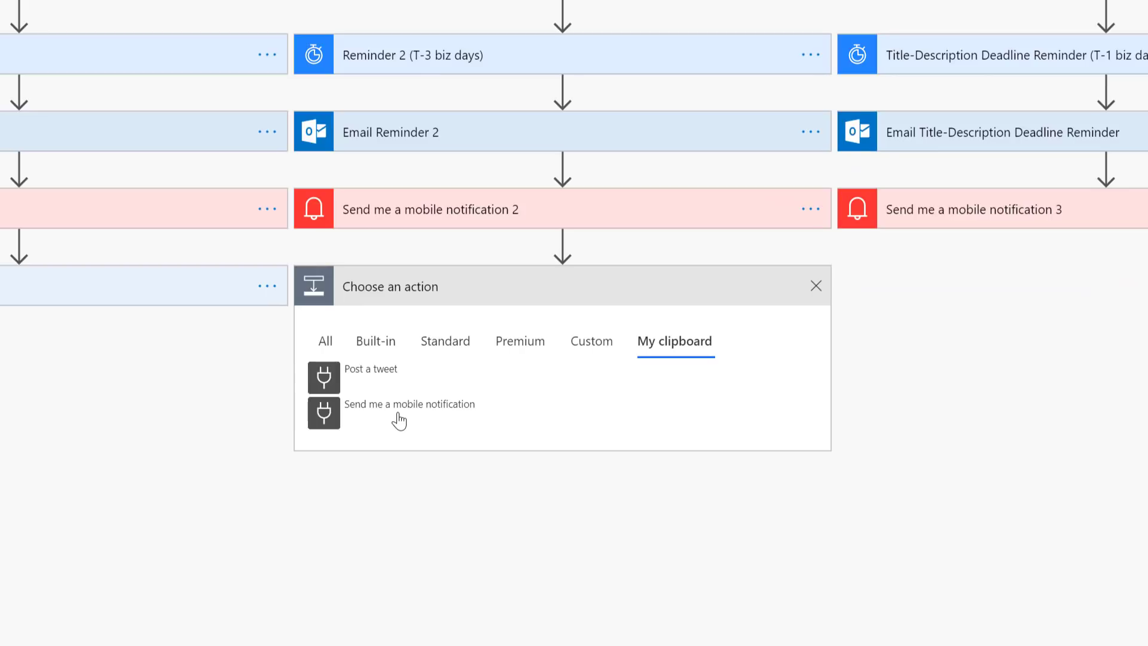
mouse_move(379, 385)
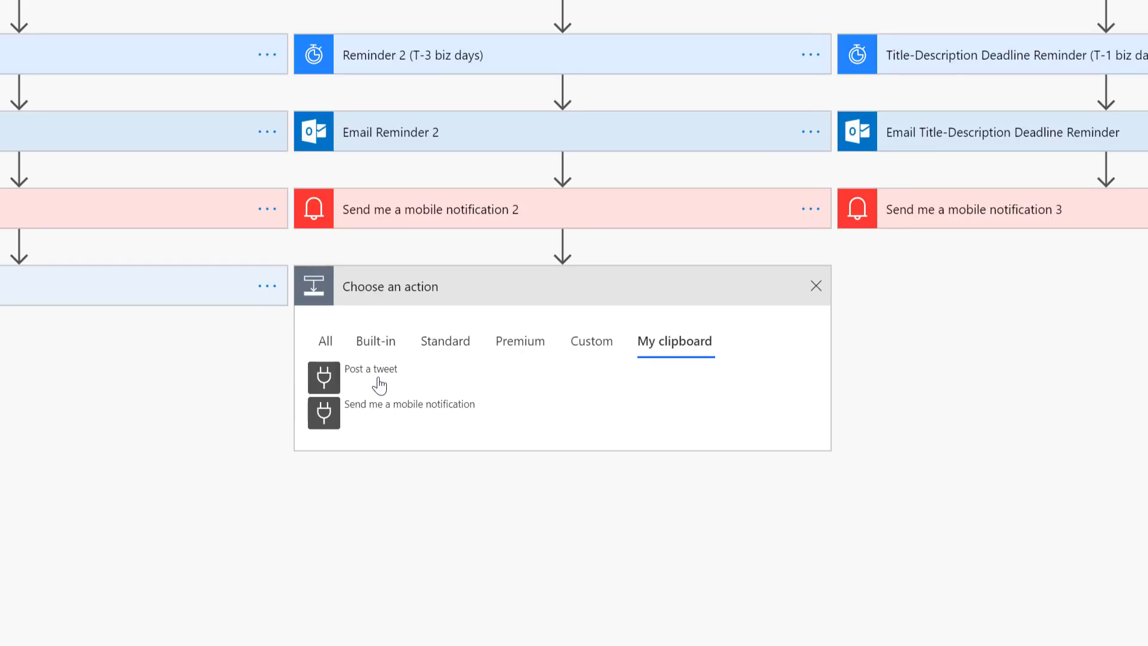
mouse_move(373, 384)
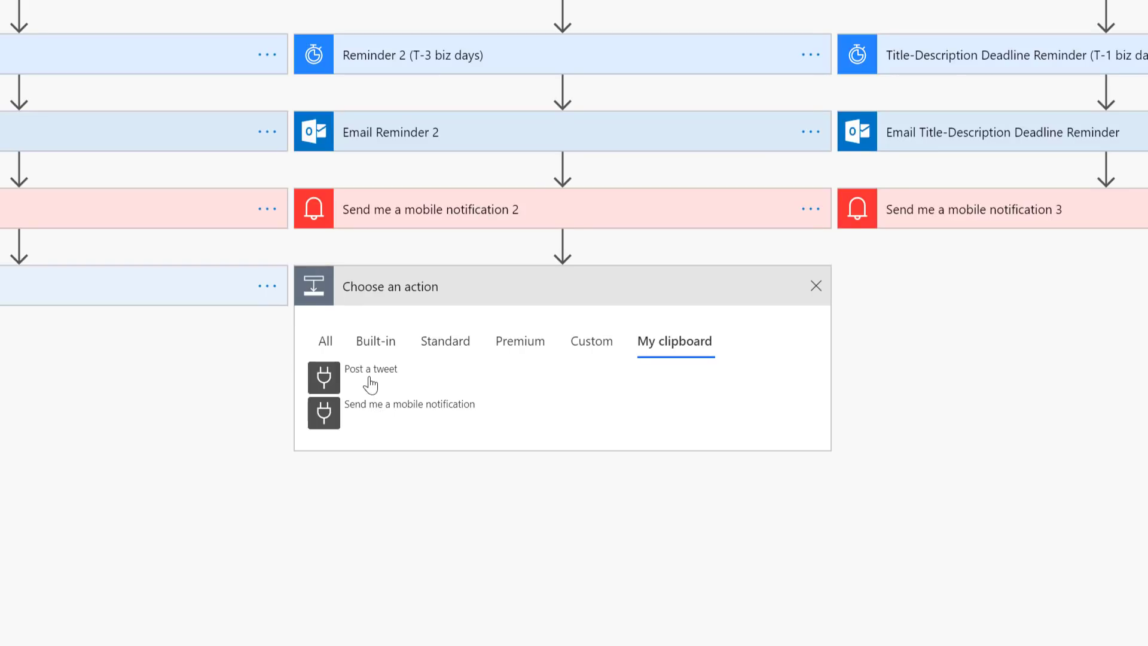
Step: Paste 'Post a tweet' from My clipboard after Send me a mobile notification 2
click(371, 369)
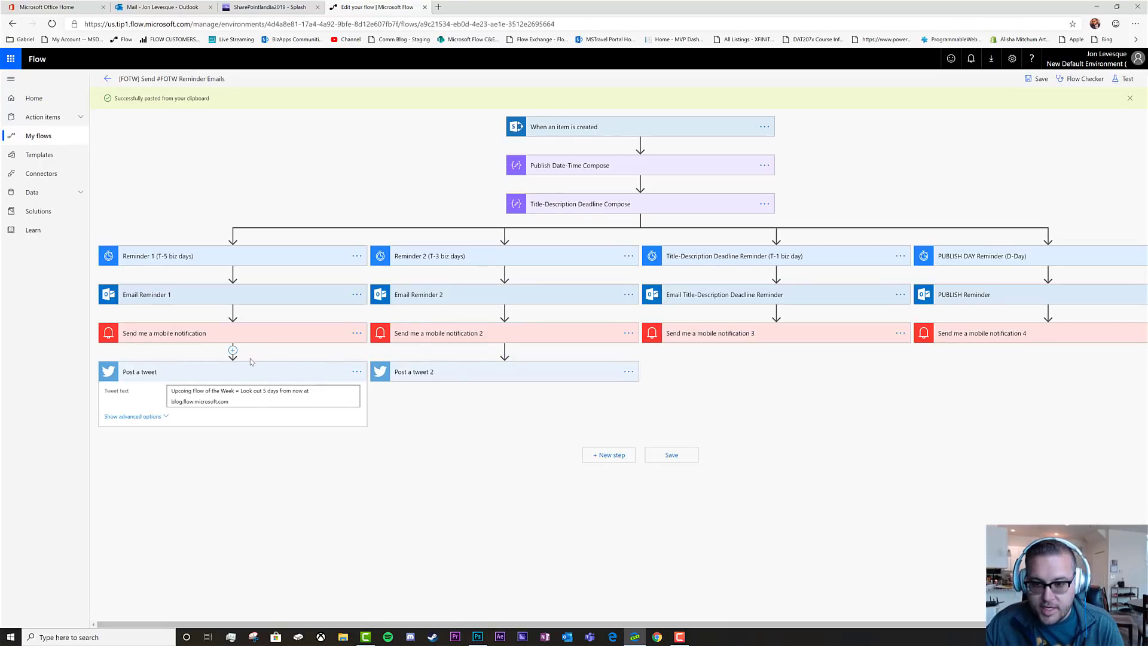
mouse_move(463, 373)
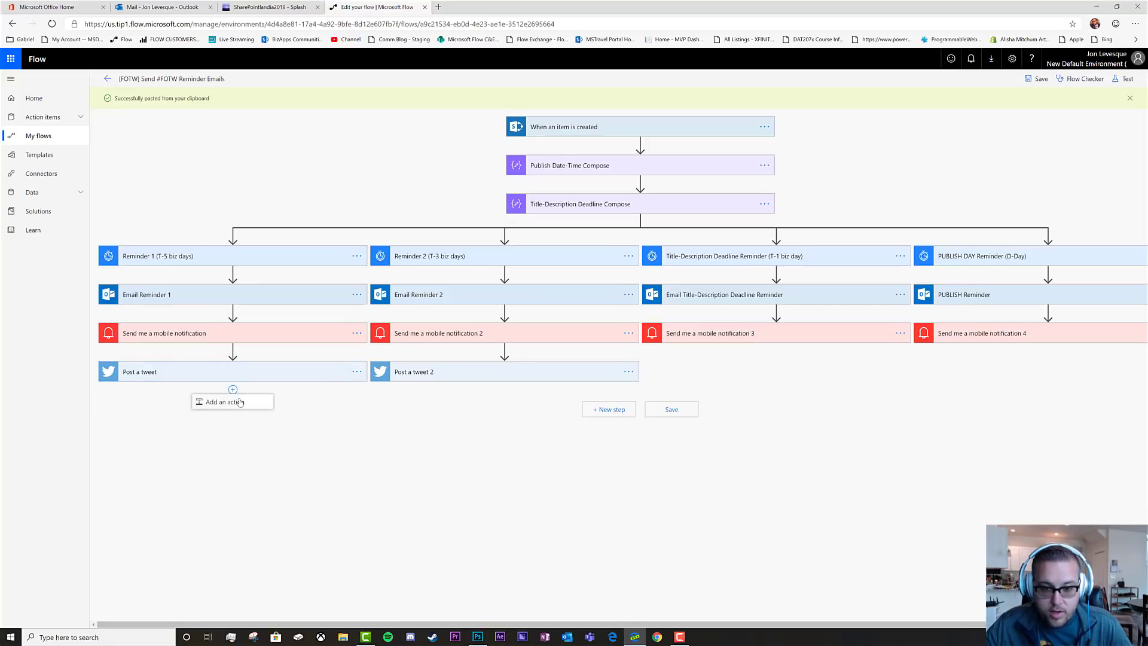
Step: Add a Scope control after the first branch's tweet by searching 'scope'
click(232, 401)
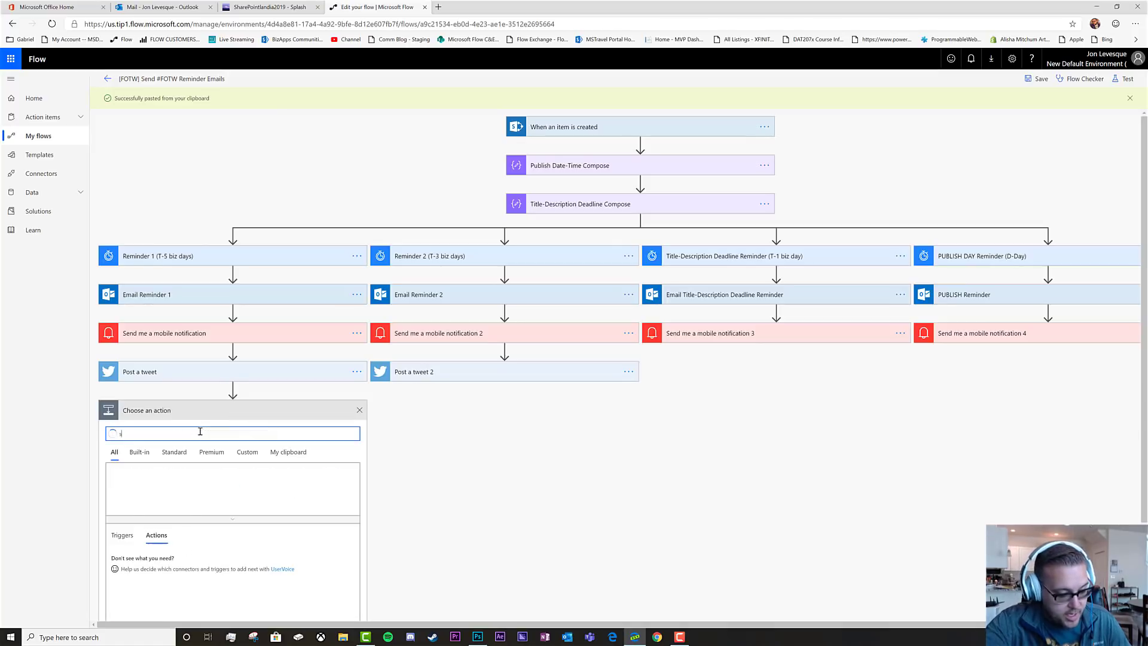
text(scope)
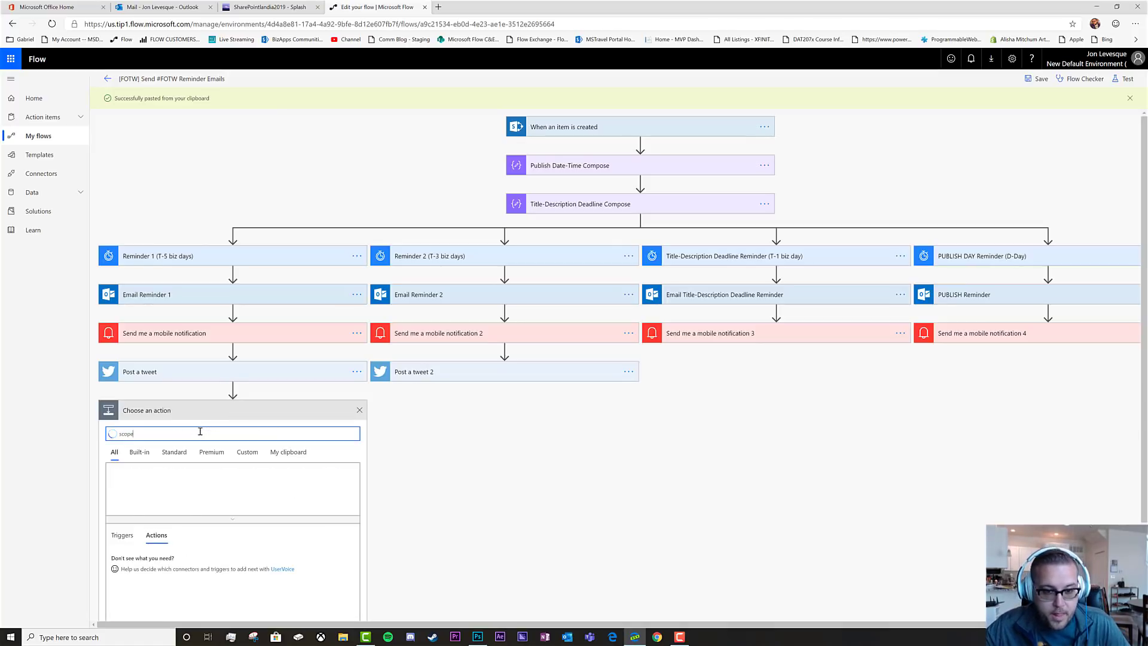
text(scope)
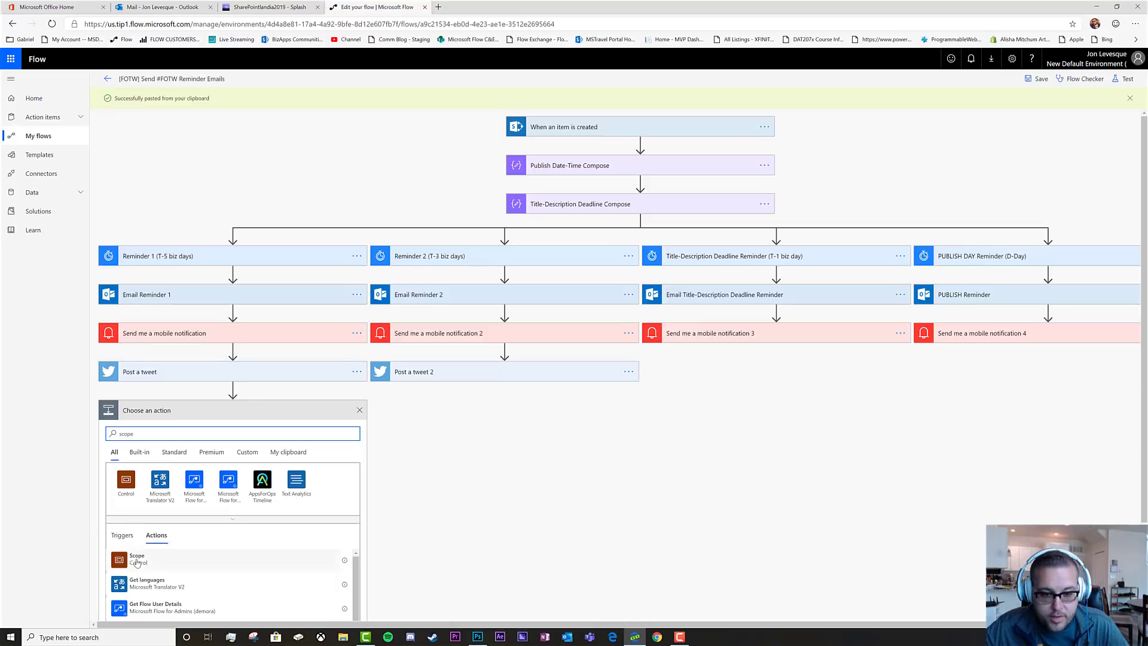
click(136, 560)
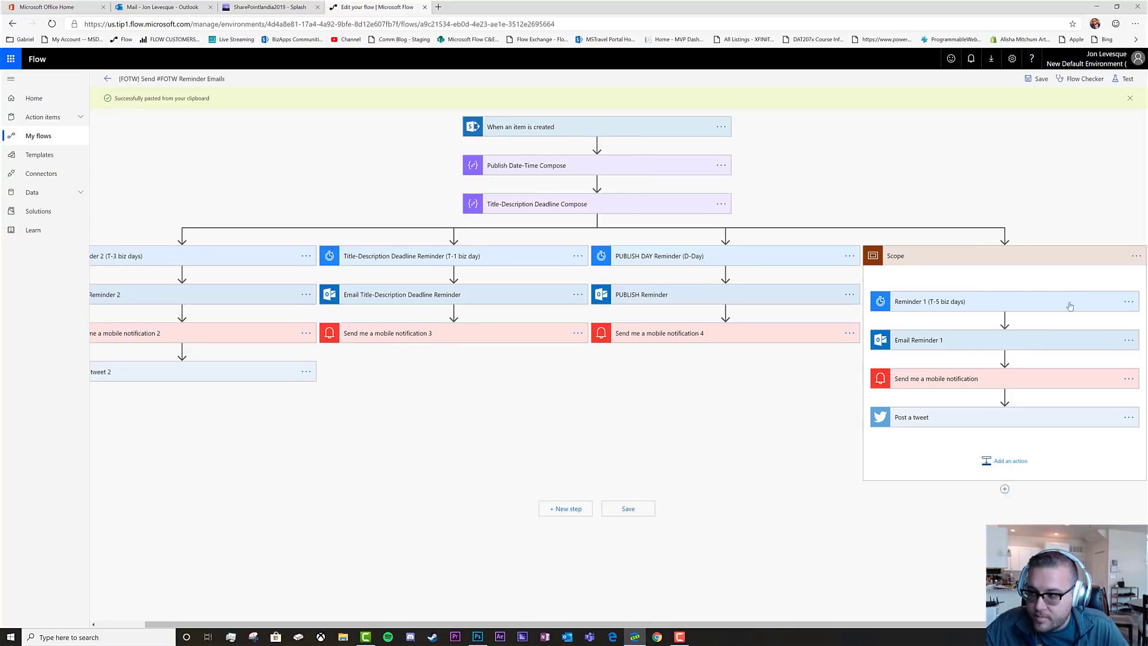
Step: Copy the Scope to the clipboard and paste it below Post a tweet 2
click(1136, 256)
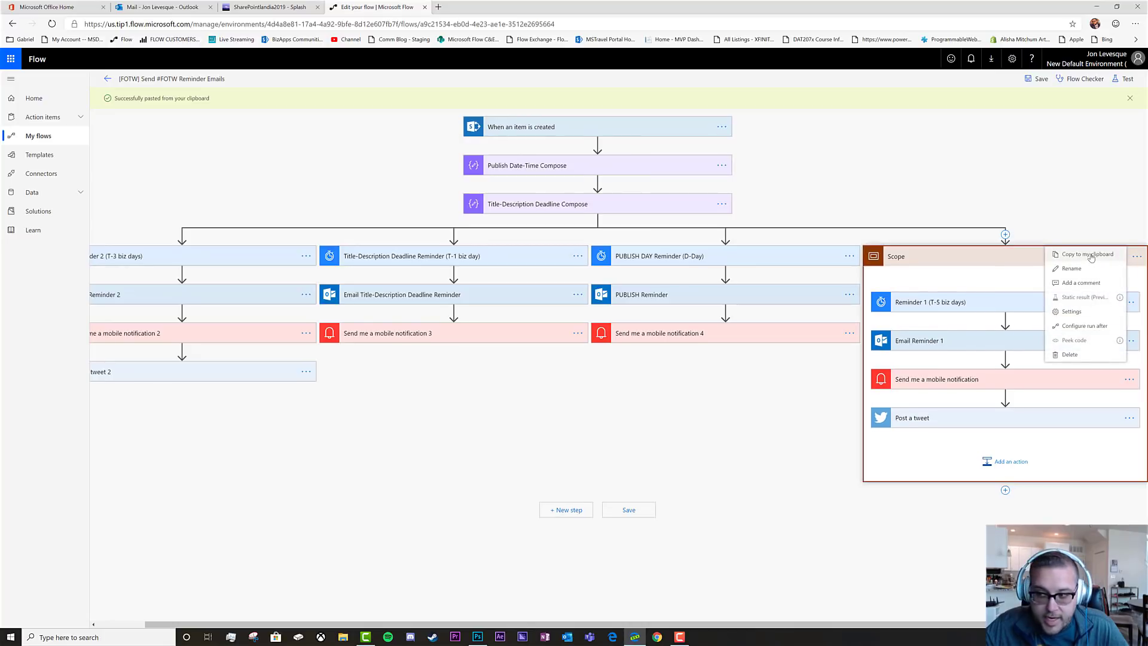
click(1086, 254)
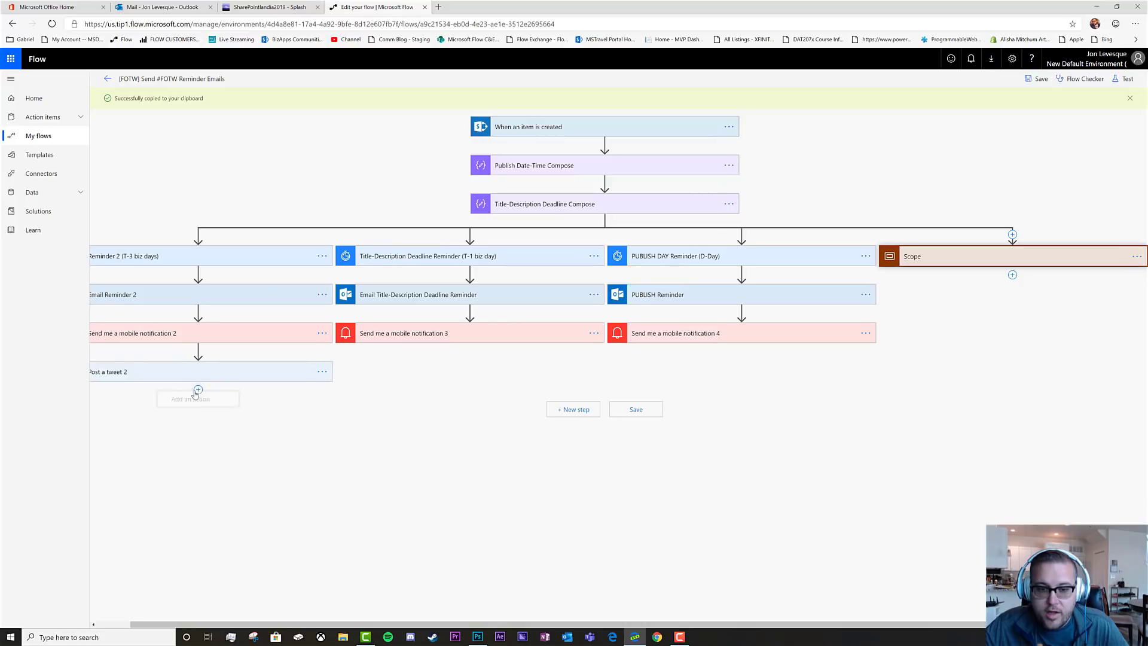
click(197, 389)
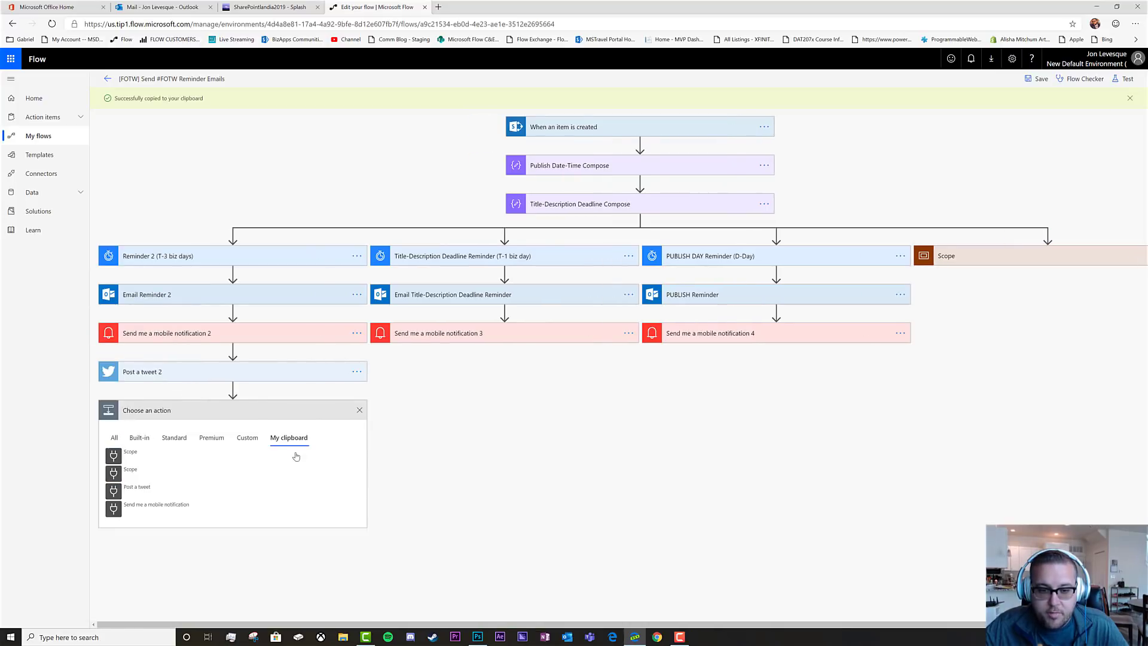
click(130, 450)
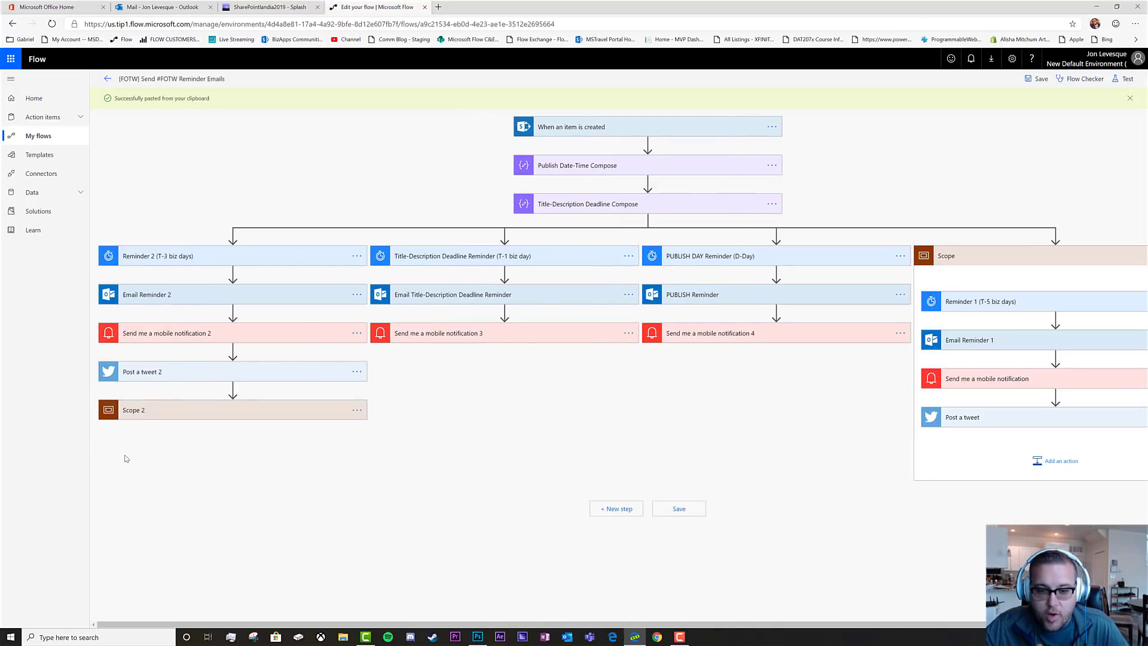